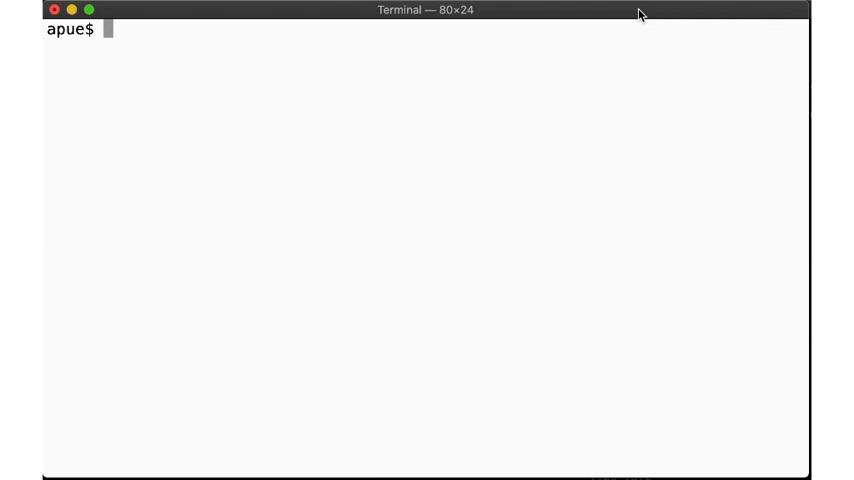
Show entry1.c, compile it with -g -Wall -Wextra -std=c89 (three warnings), and run ./a.out
text(cat)
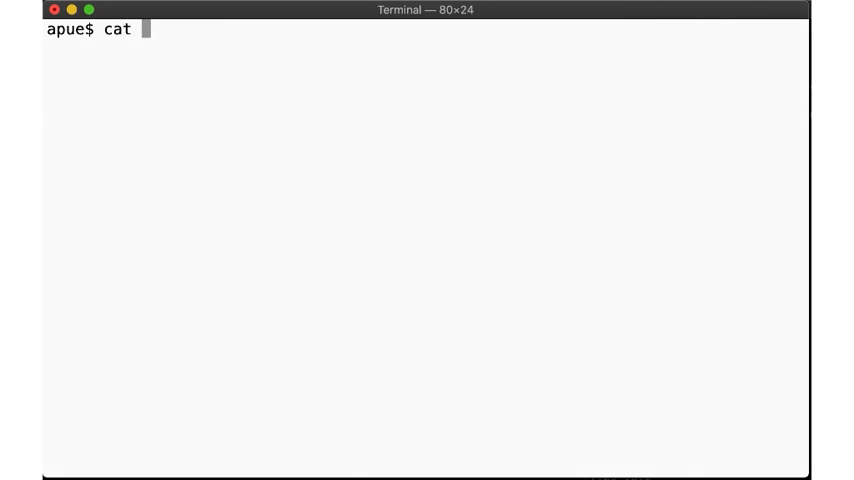
text(entry1.c)
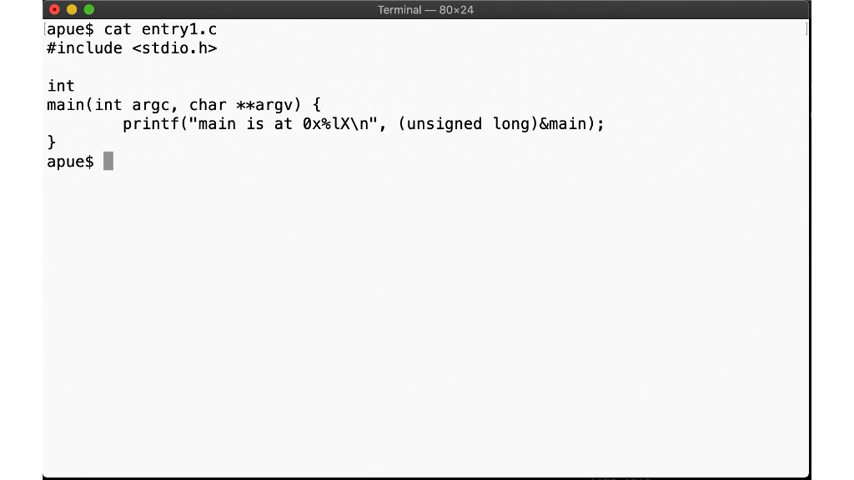
text(cc -g -Wall -Wextra -std)
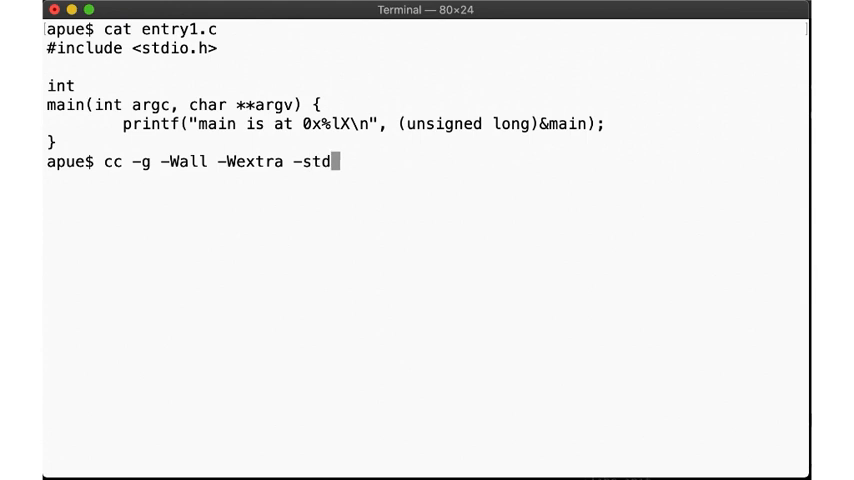
text(=c89 en)
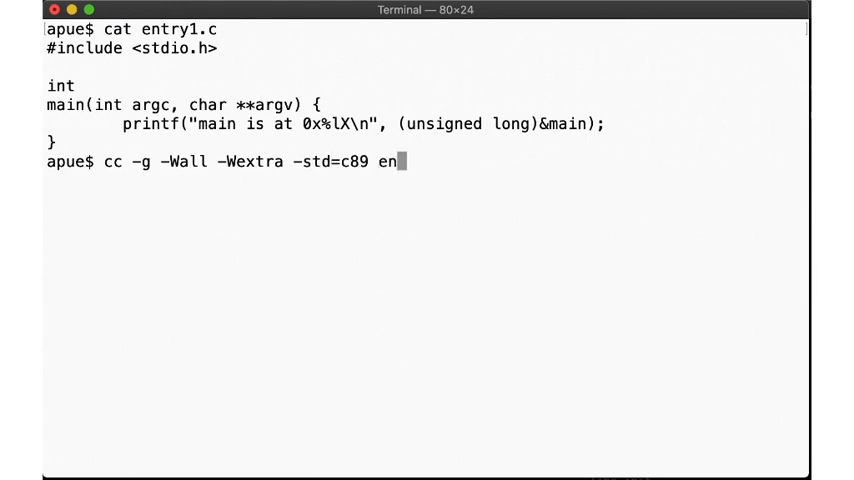
text(try1.c)
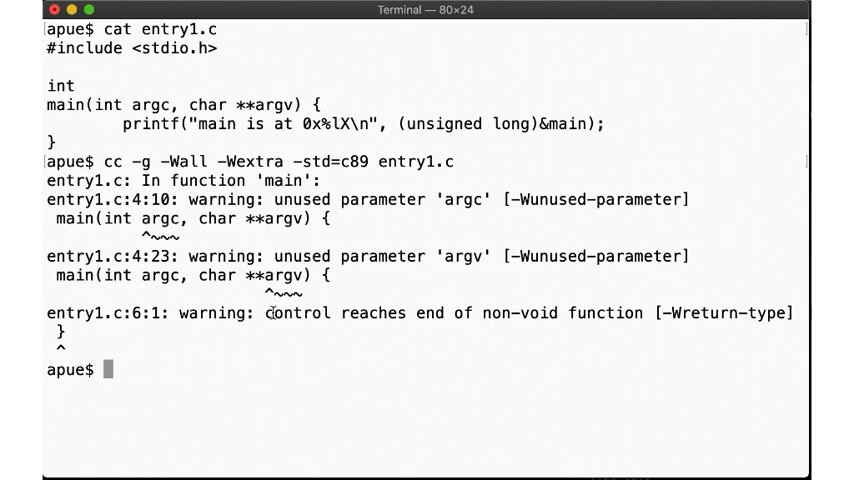
drag(270, 312, 550, 330)
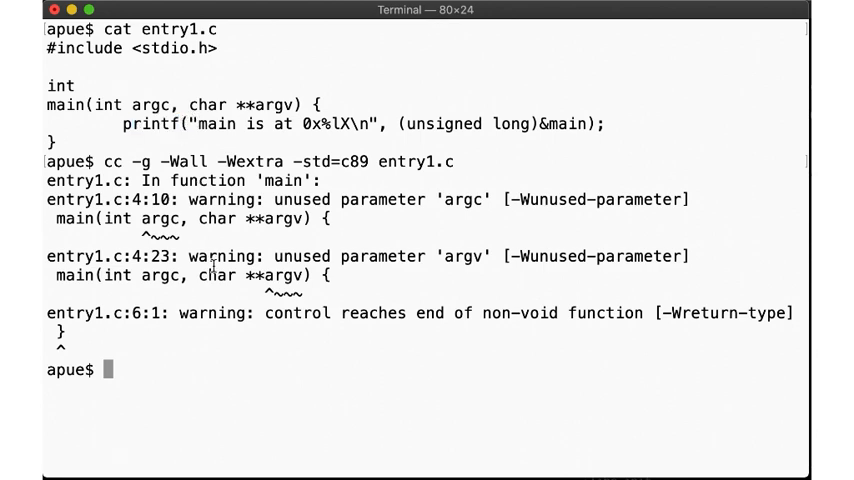
text(./a.out)
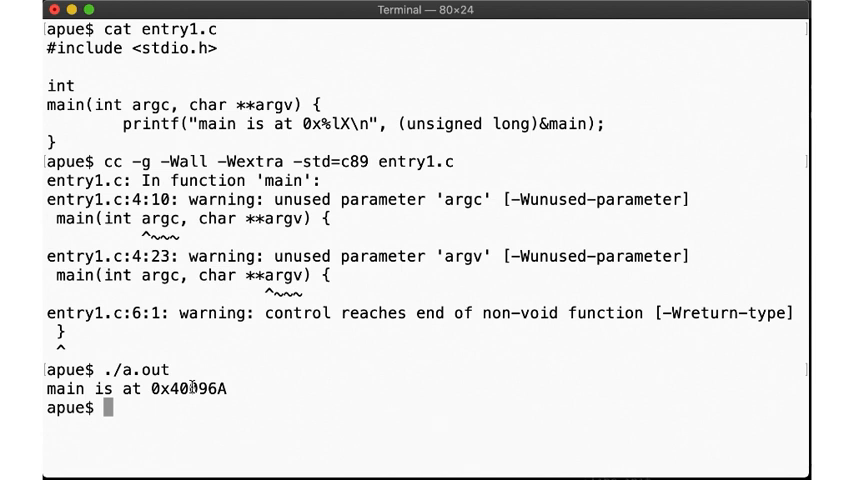
Clear the screen and compare a.out's ELF entry point 0x4005b0 with main's 0x40096A
text(clear)
text(readelf -h)
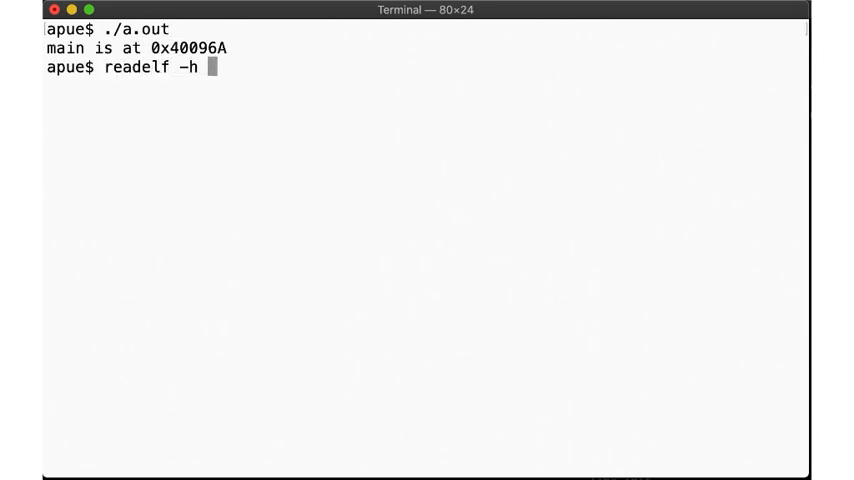
text(a.out)
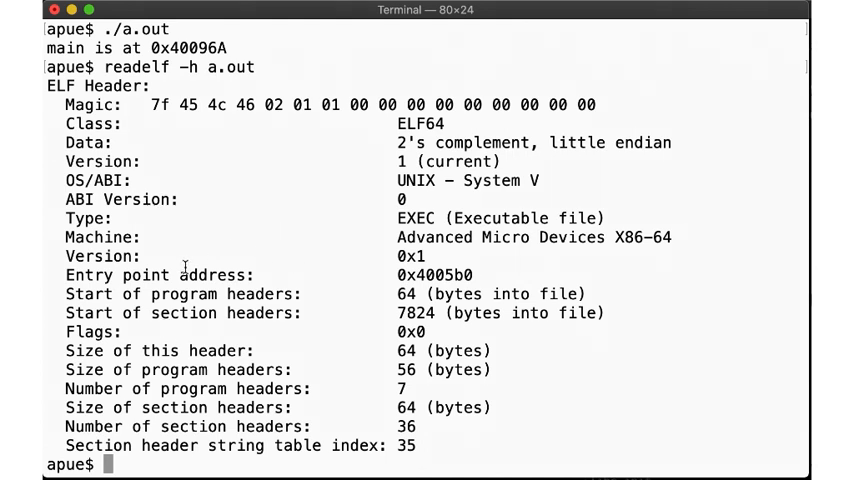
double_click(100, 274)
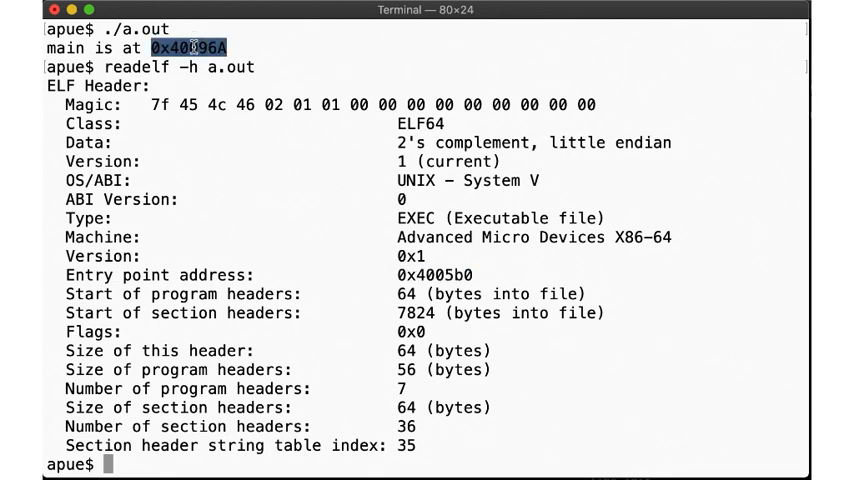
double_click(430, 274)
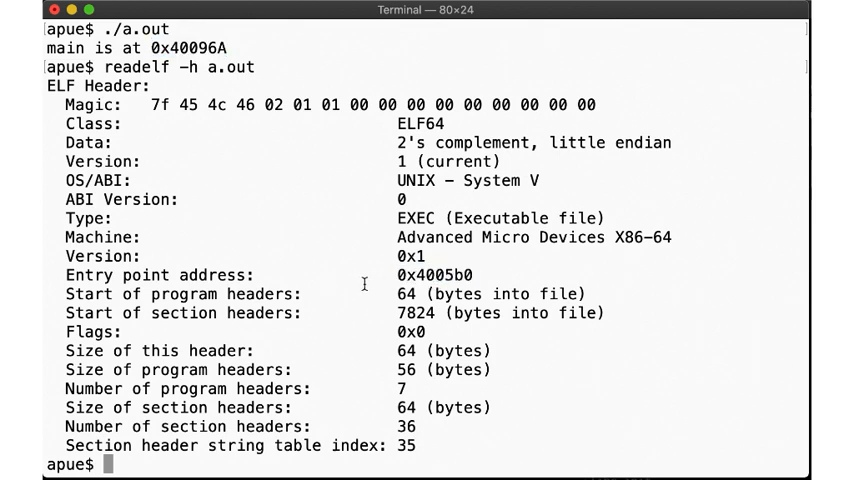
text(gdb)
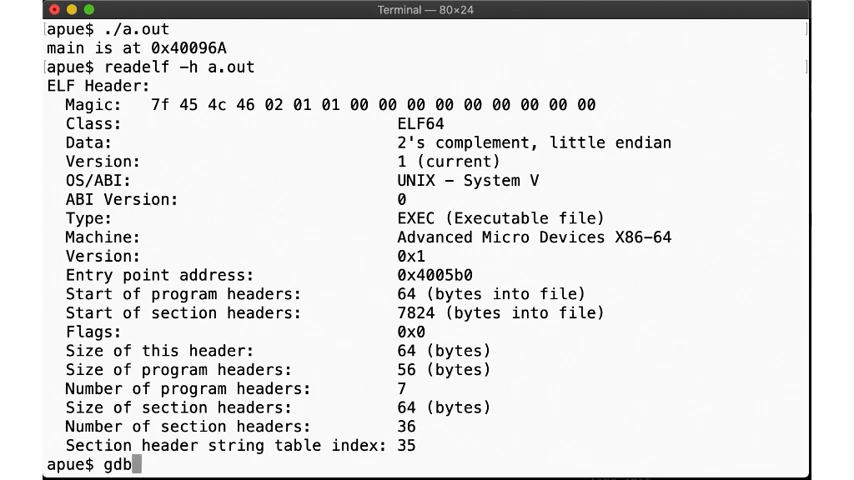
Load a.out in gdb, break at *0x4005b0, use layout regs, and run to _start
text(./a.out)
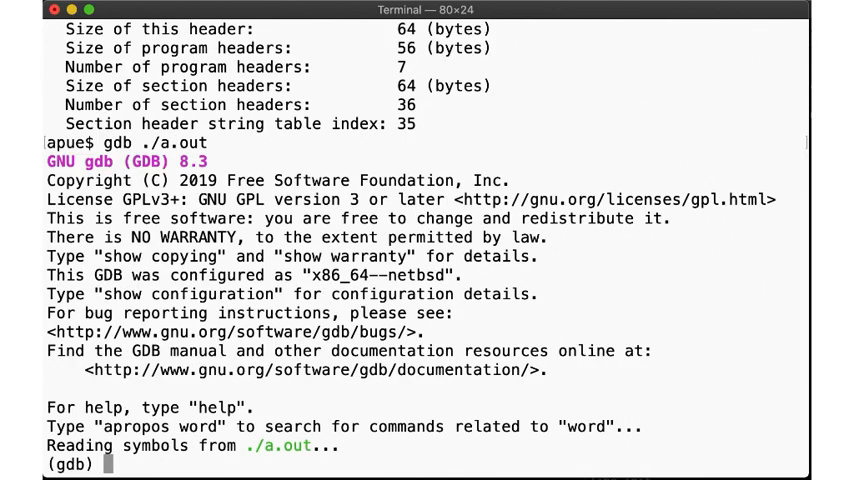
text(break *0x)
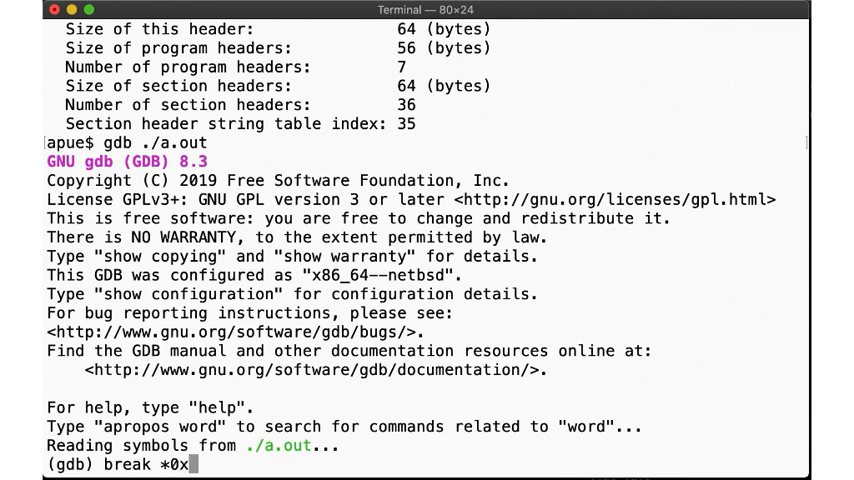
text(005b0)
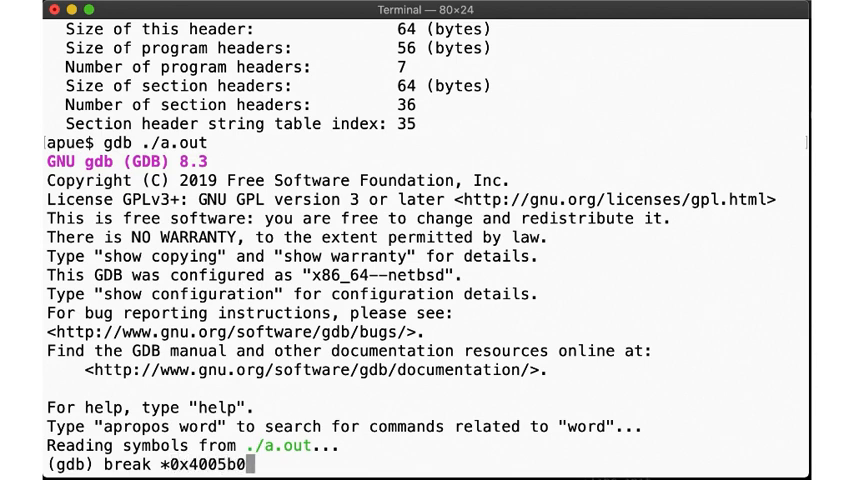
key(Return)
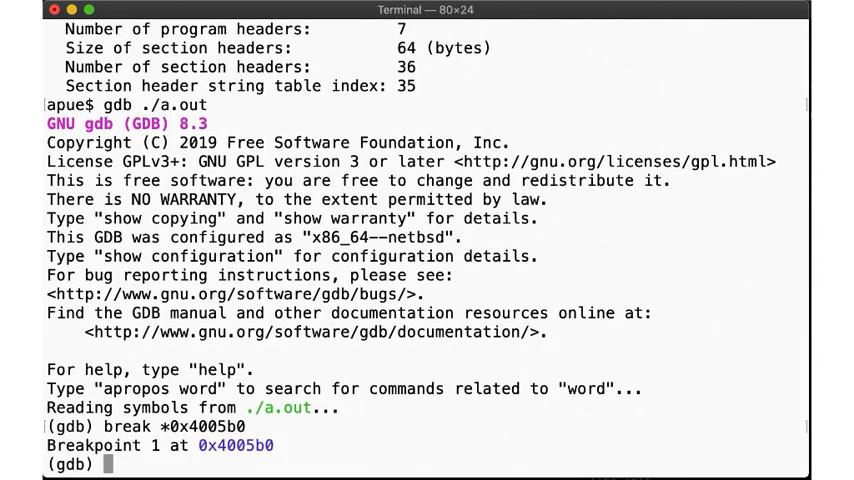
text(layout)
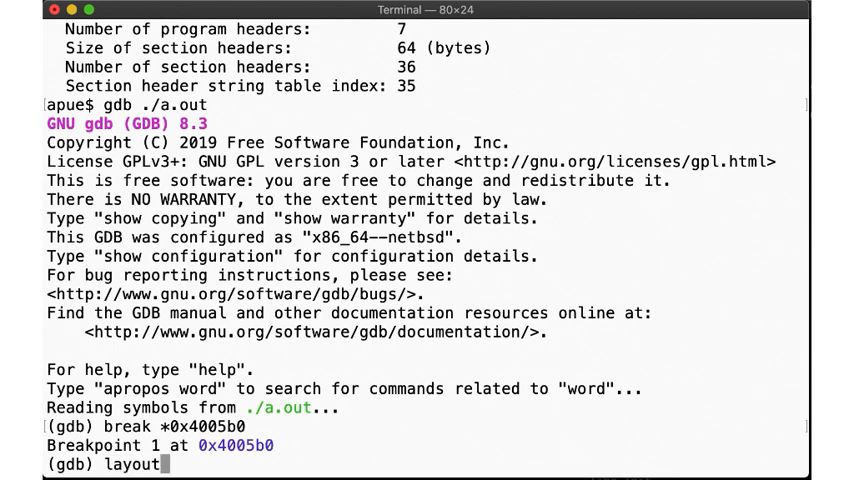
key(Return)
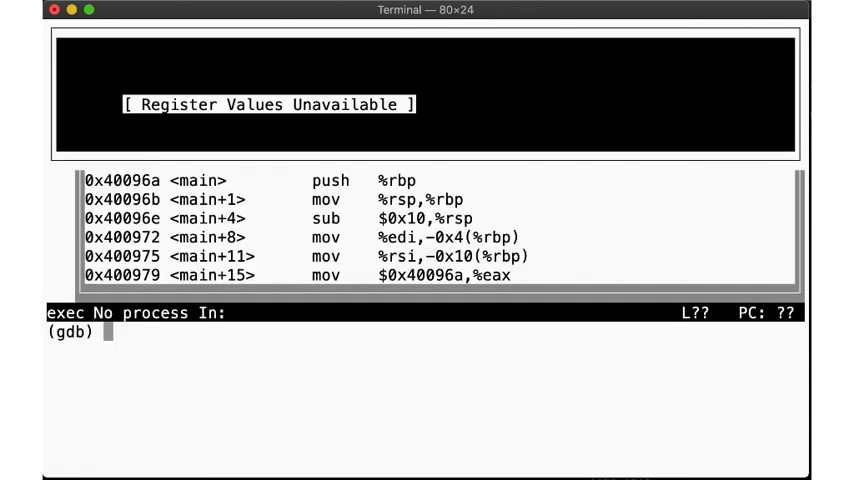
text(run)
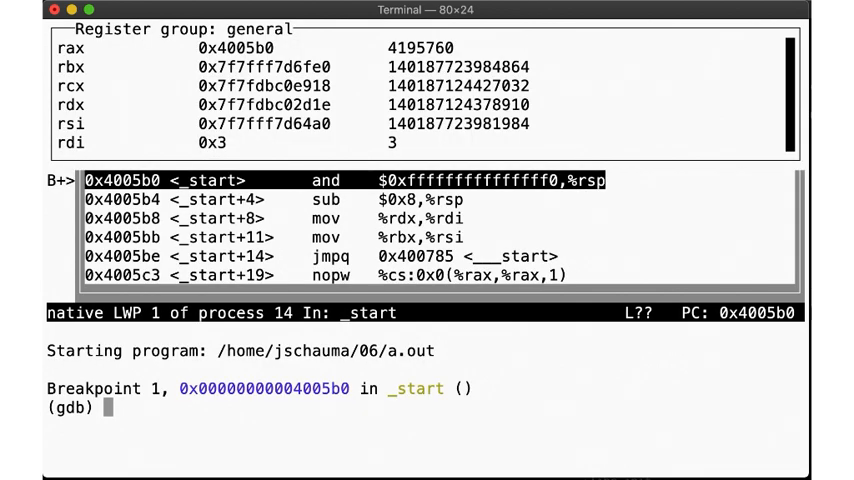
mouse_move(178, 180)
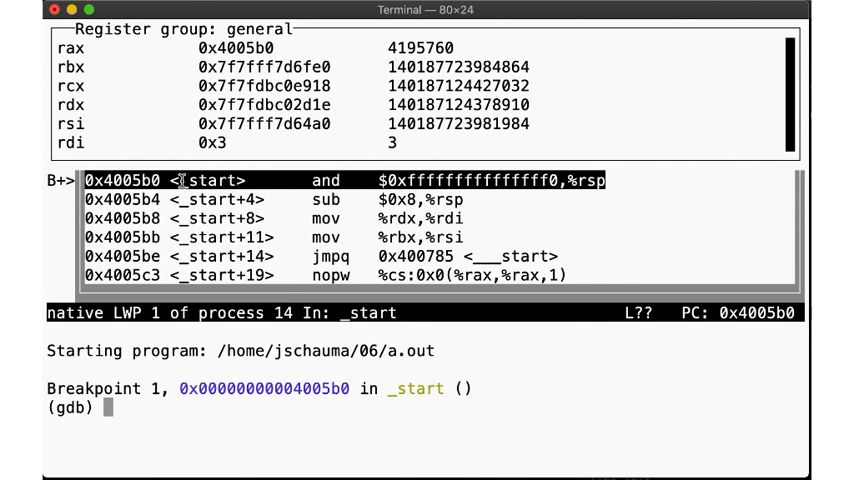
mouse_move(238, 179)
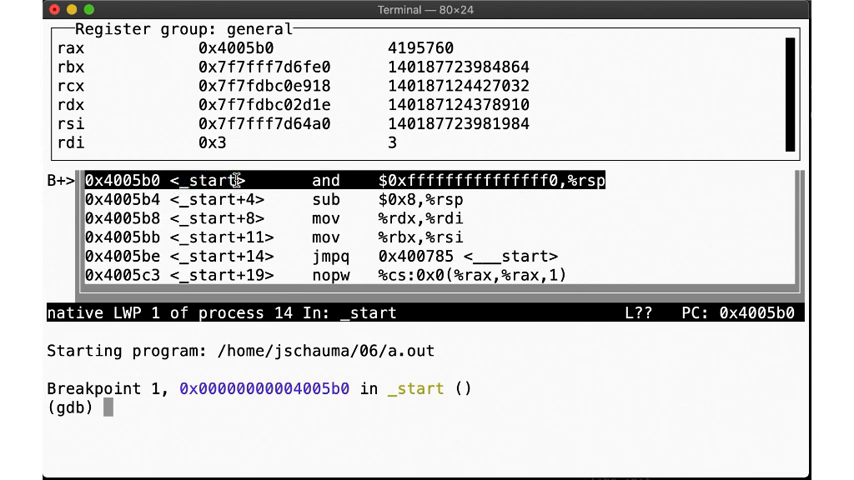
double_click(130, 180)
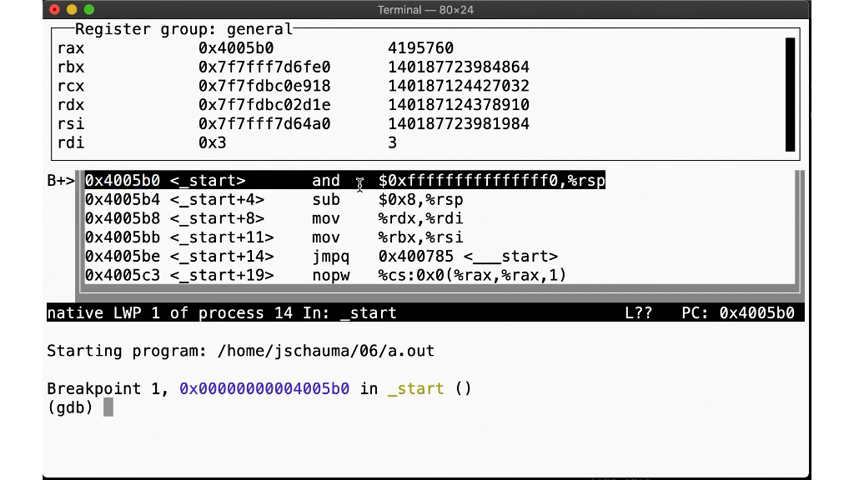
mouse_move(310, 266)
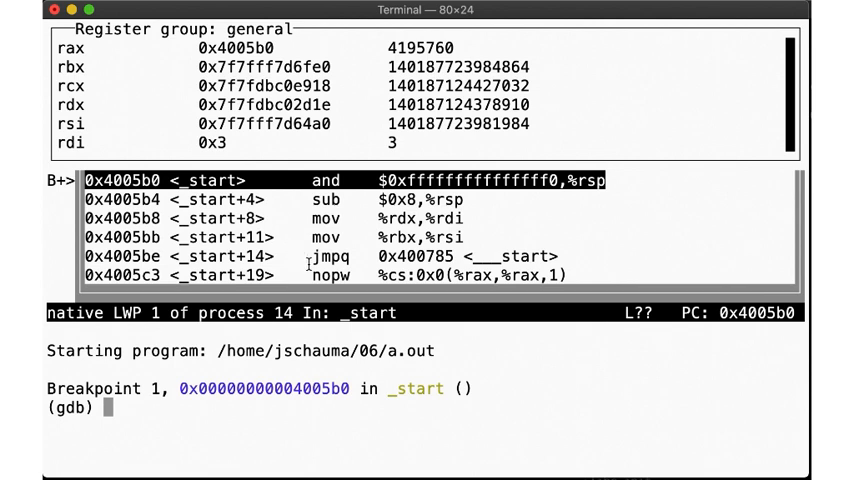
double_click(332, 257)
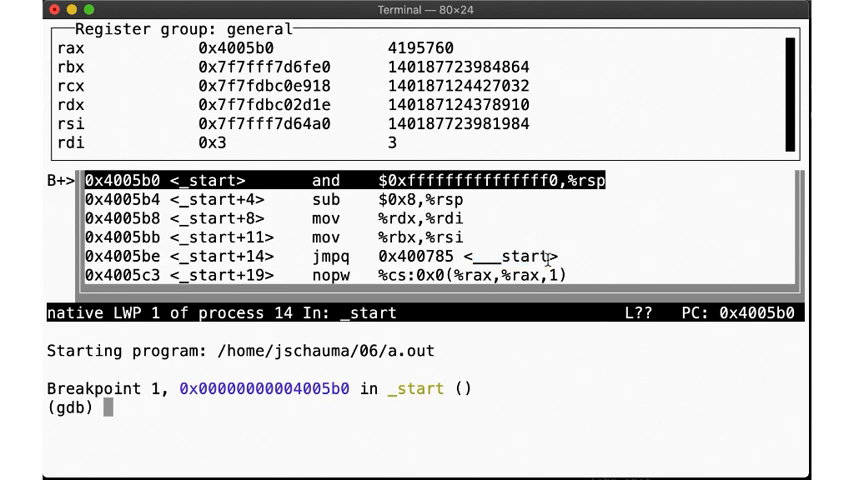
Step twice from _start through ___start into main at entry1.c line 5 (argc=1)
text(s)
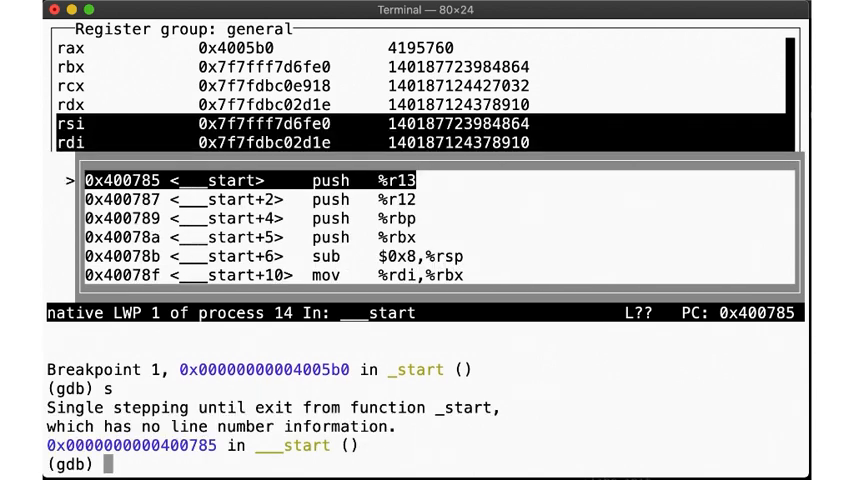
mouse_move(186, 180)
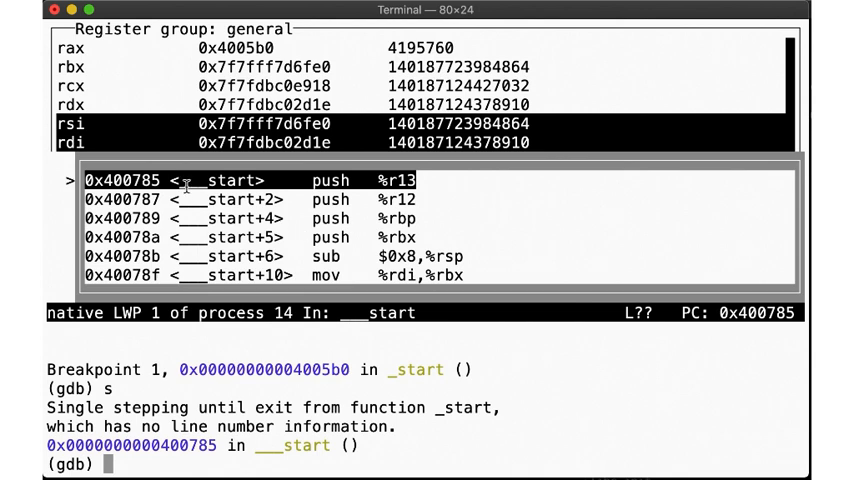
double_click(230, 180)
text(s)
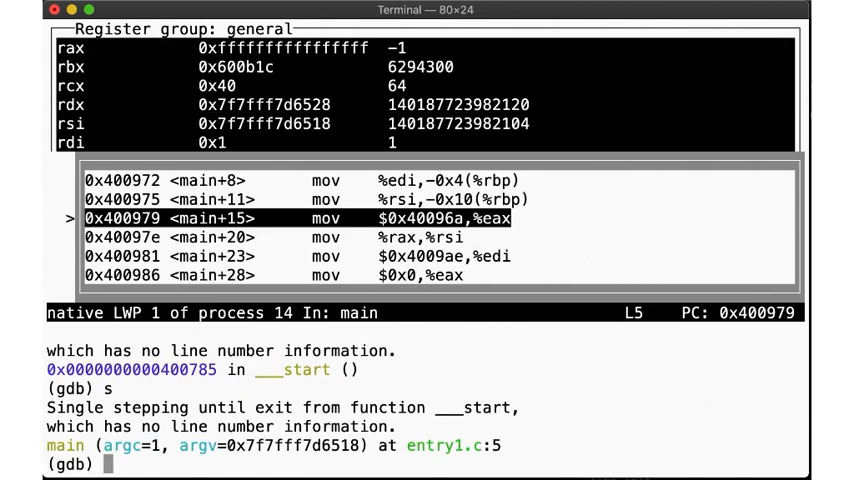
mouse_move(409, 257)
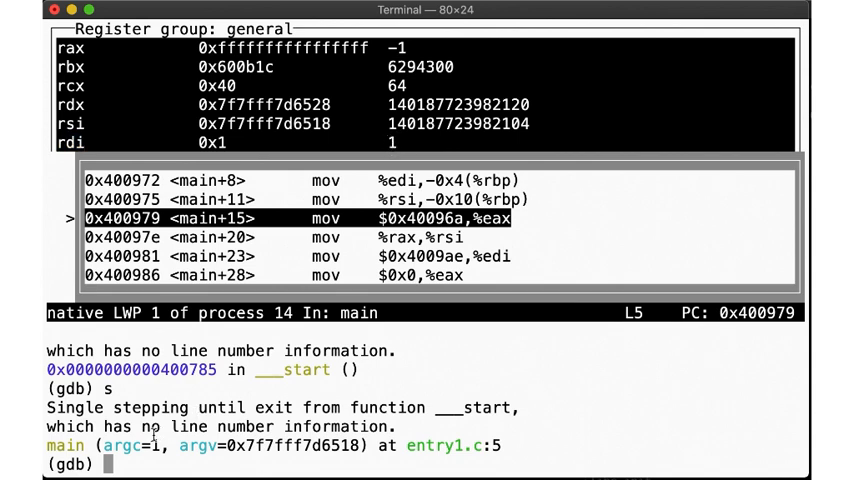
double_click(113, 446)
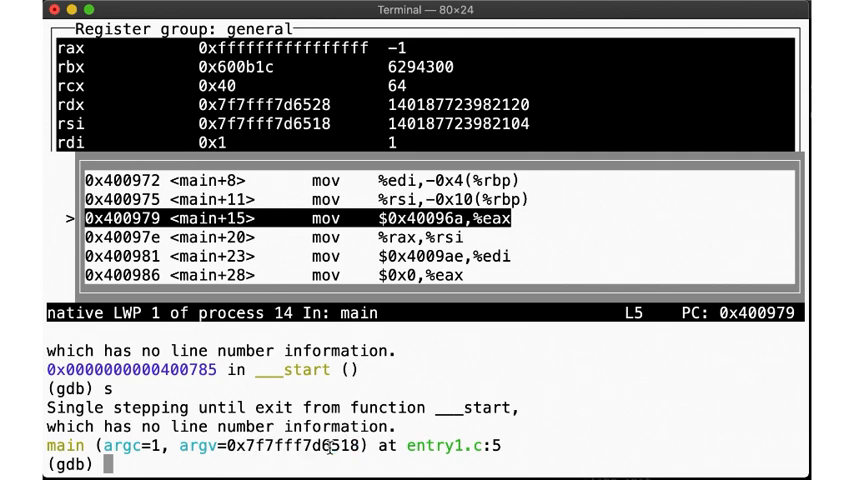
Print *argv, set a breakpoint on printf, and step into printf
text(p *ae)
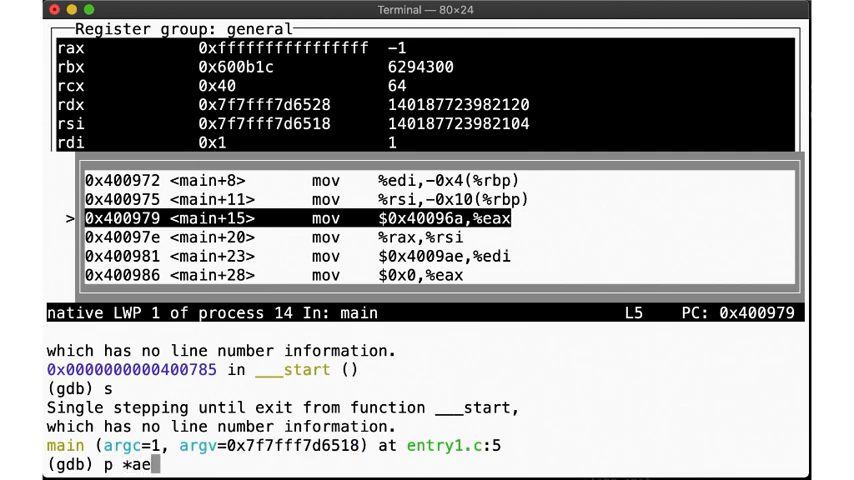
text(rgv)
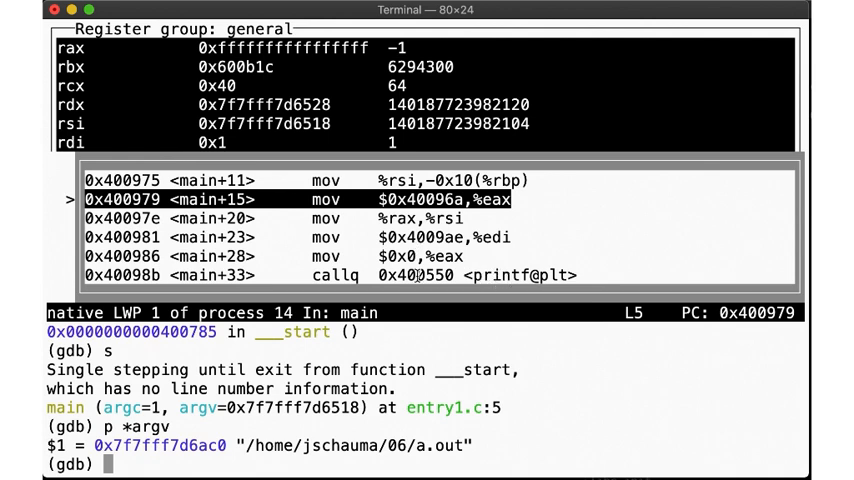
text(break p)
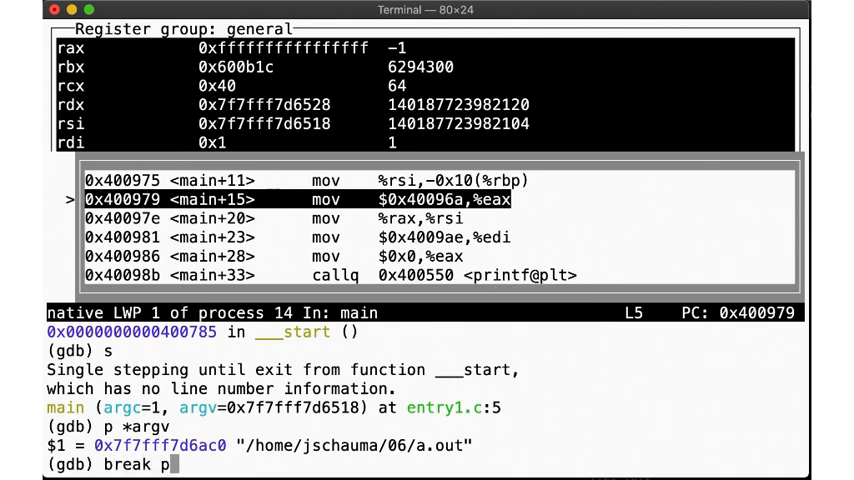
text(rintf)
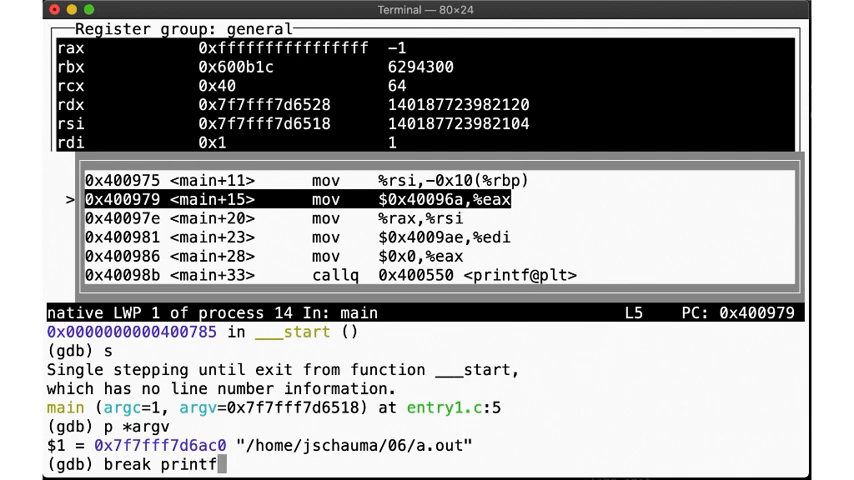
key(Return)
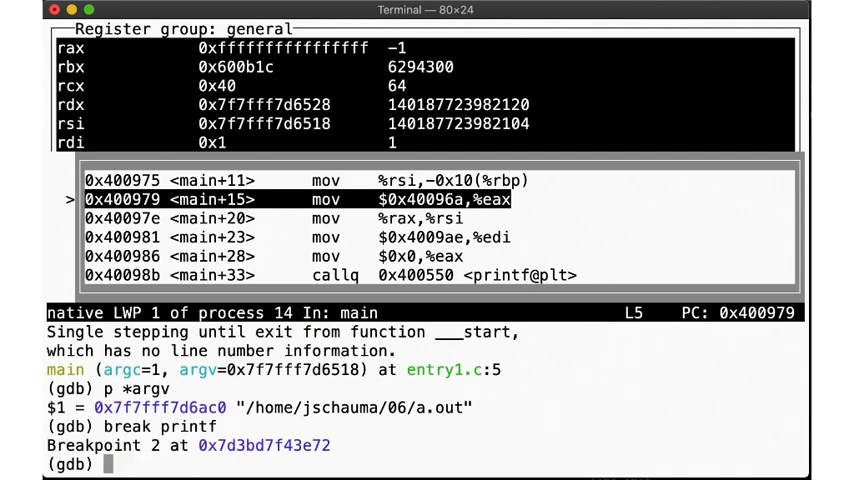
text(s)
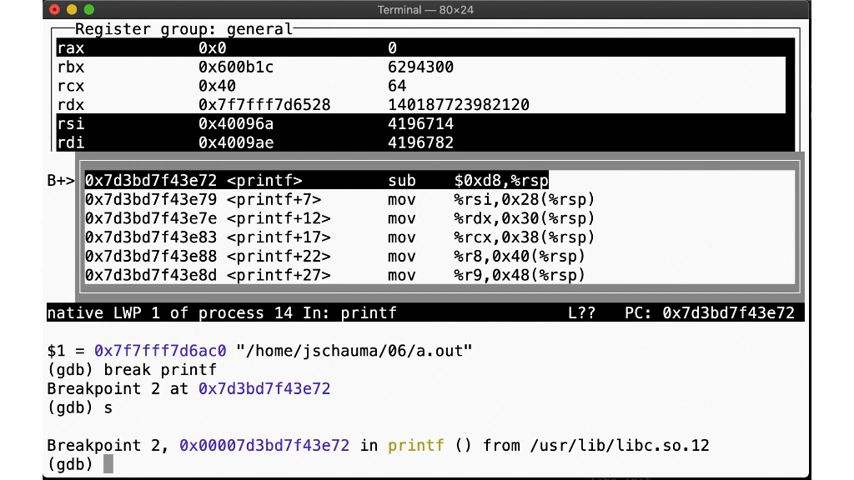
Examine the format string via x/s $rdi and 0x40096a via p/x $rsi, then step to line 6
text(x)
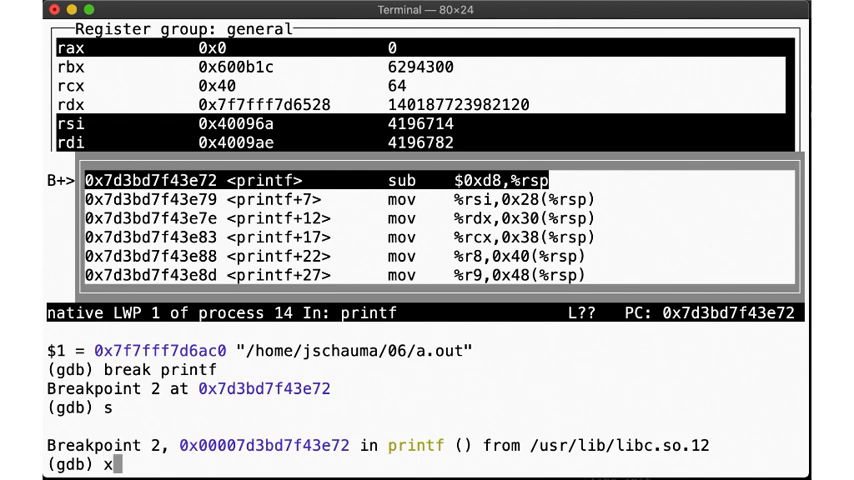
text(/s $)
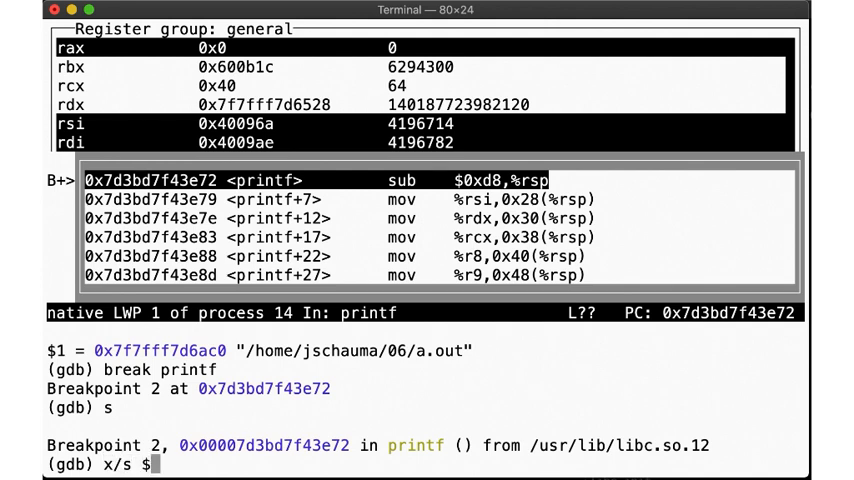
text(rdi)
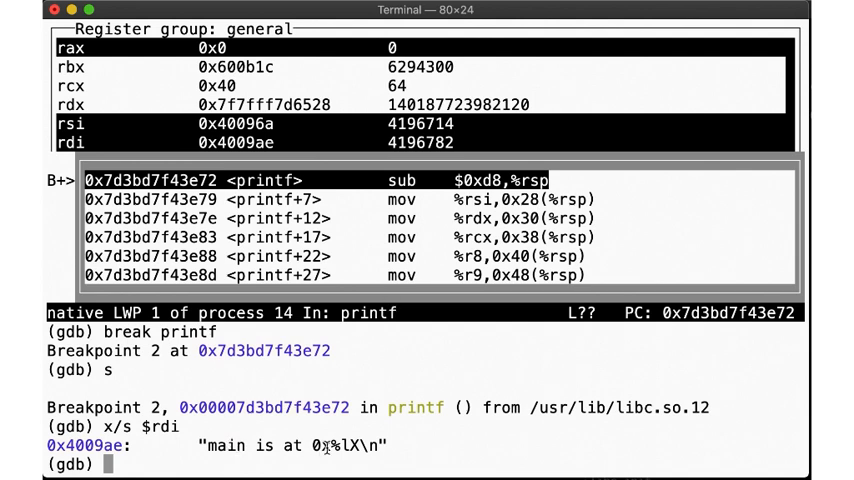
text(p/x)
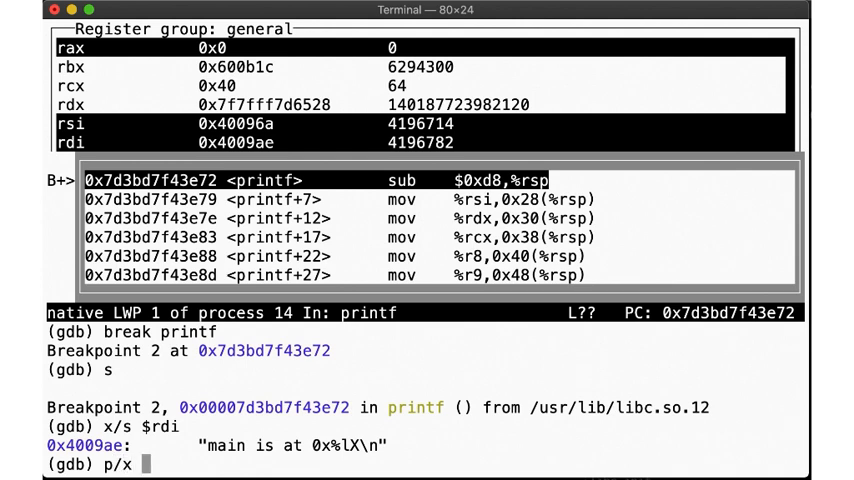
text($rsi)
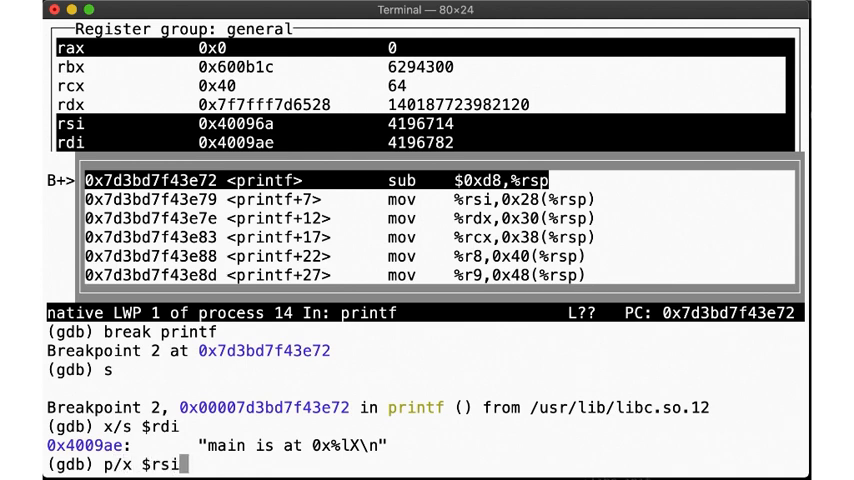
key(Return)
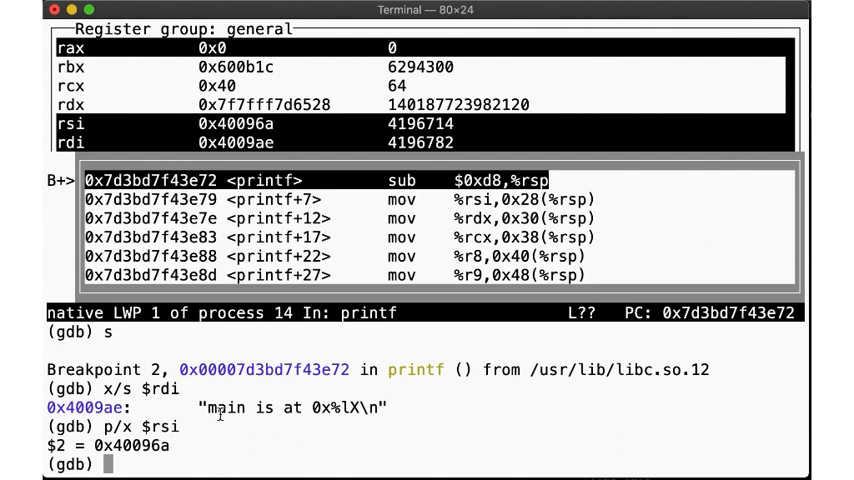
text(n)
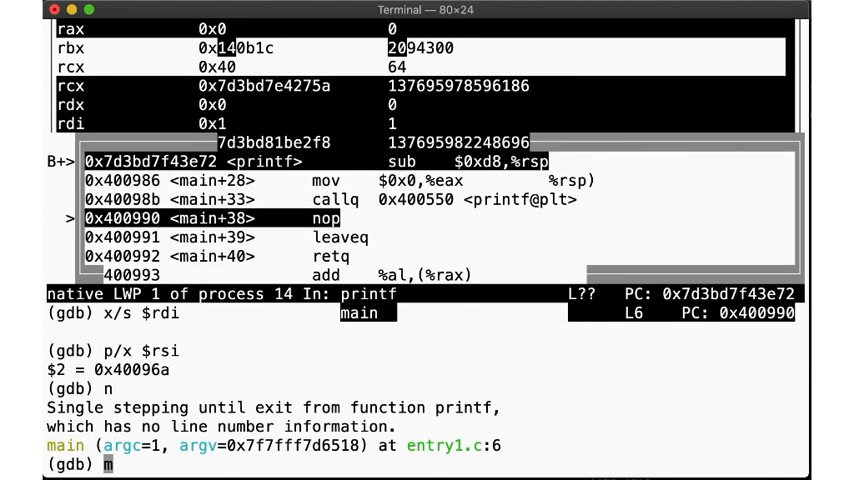
Refresh gdb, step until a.out exits, quit gdb, and rerun ./a.out from the shell
text(refresh)
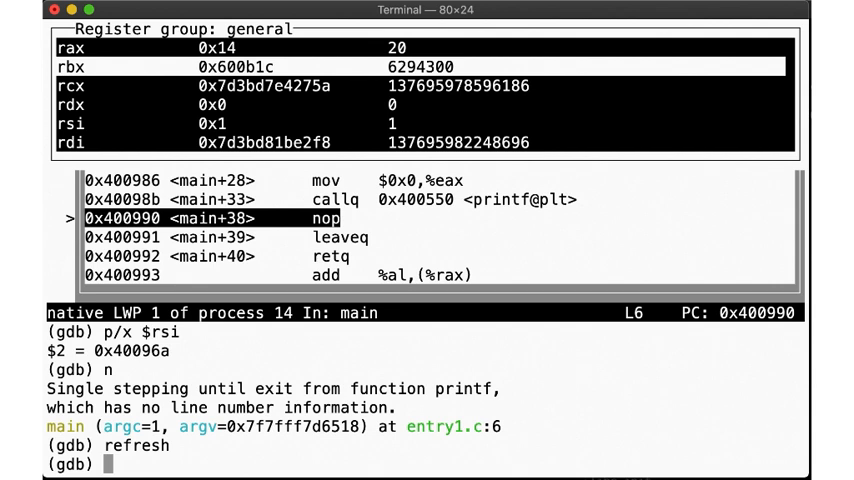
mouse_move(142, 408)
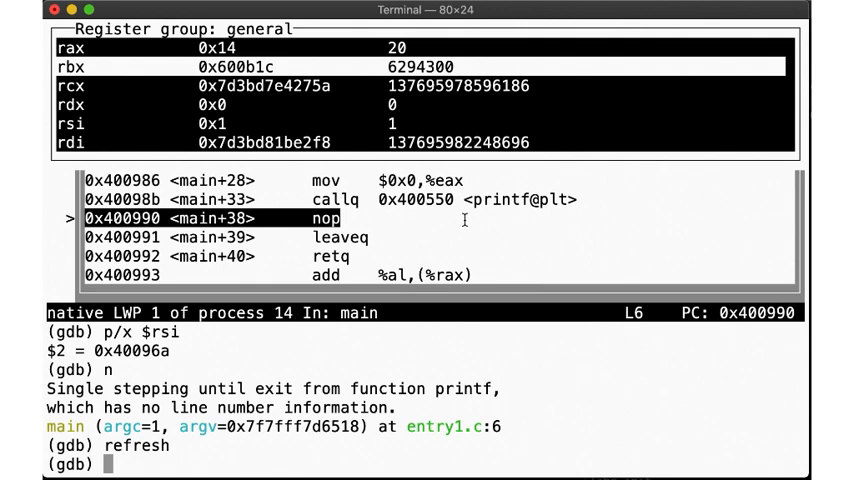
text(s)
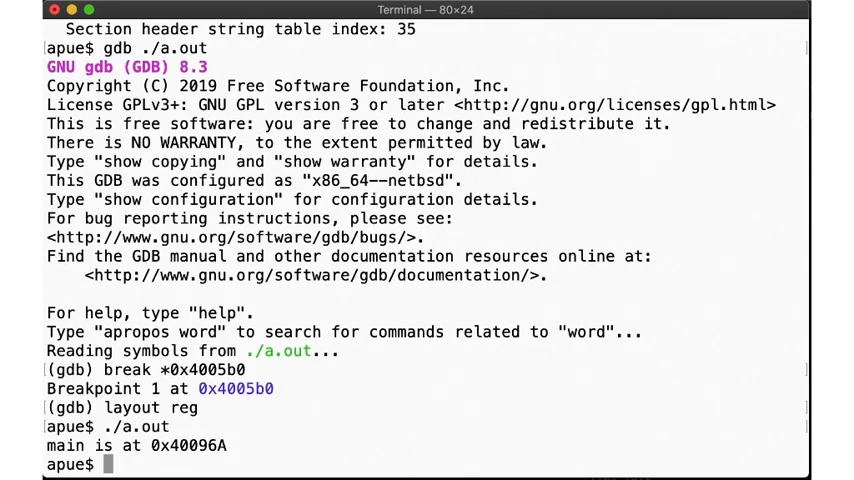
Wipe the Terminal screen after the gdb walkthrough, leaving an empty prompt
text(echo)
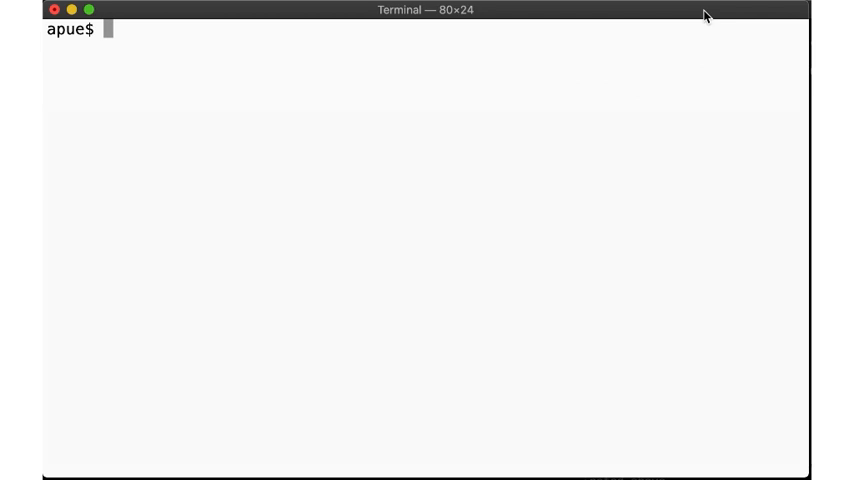
From /usr/src, view lib/csu/arch/x86_64/crt0.S in vim and find the _start code jumping to ___start
text(cd /usr/src)
text(vim)
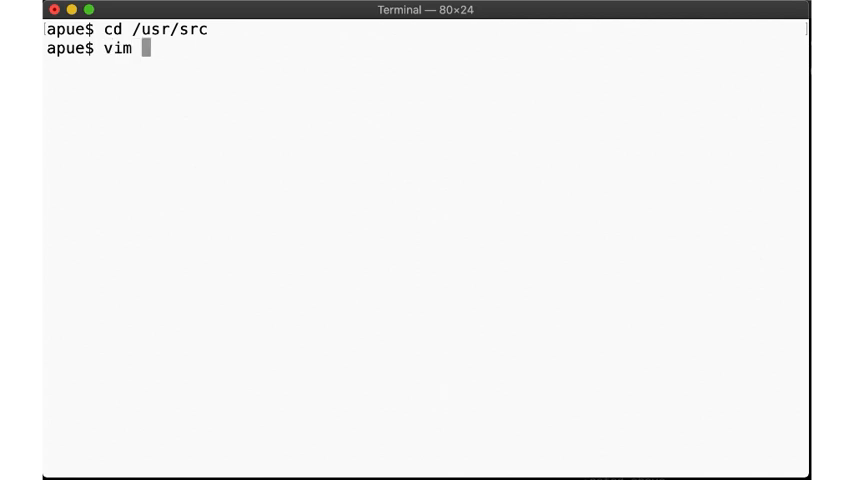
text(lib/csu/arch/x86_64/crt0.S)
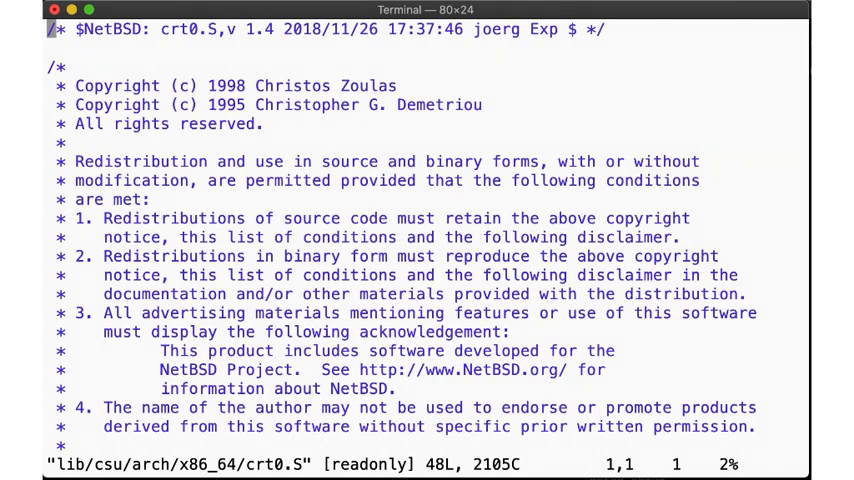
scroll(down, 3)
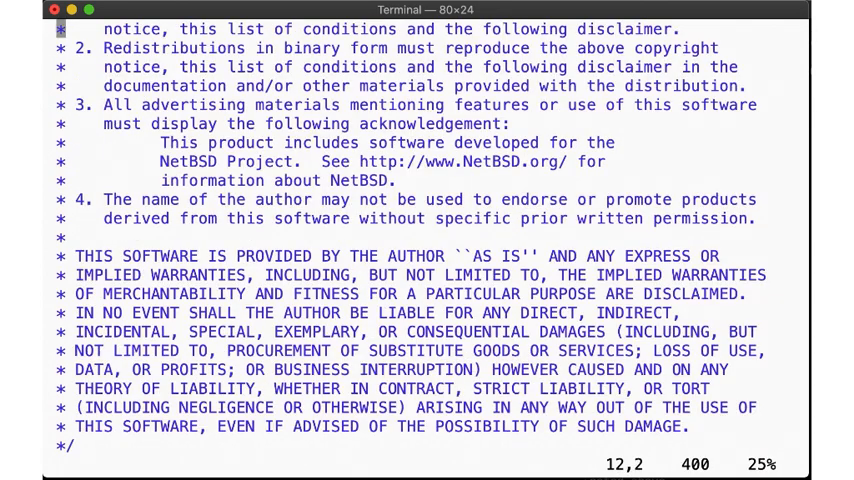
scroll(down, 3)
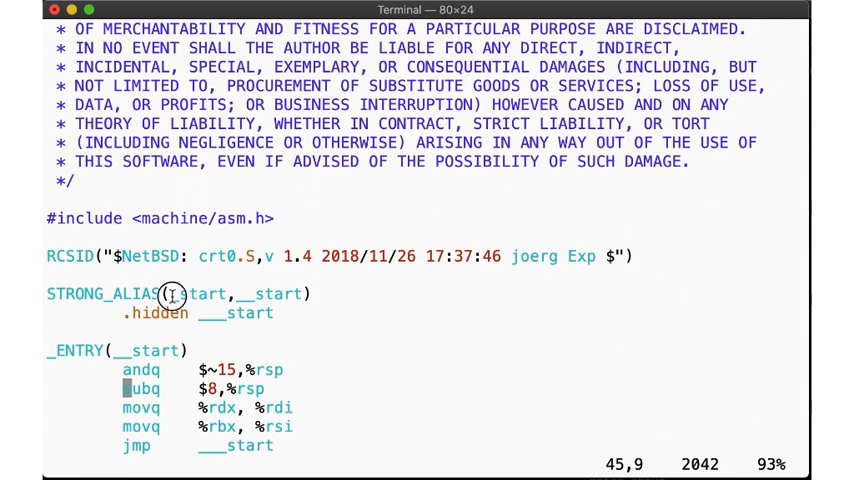
double_click(195, 293)
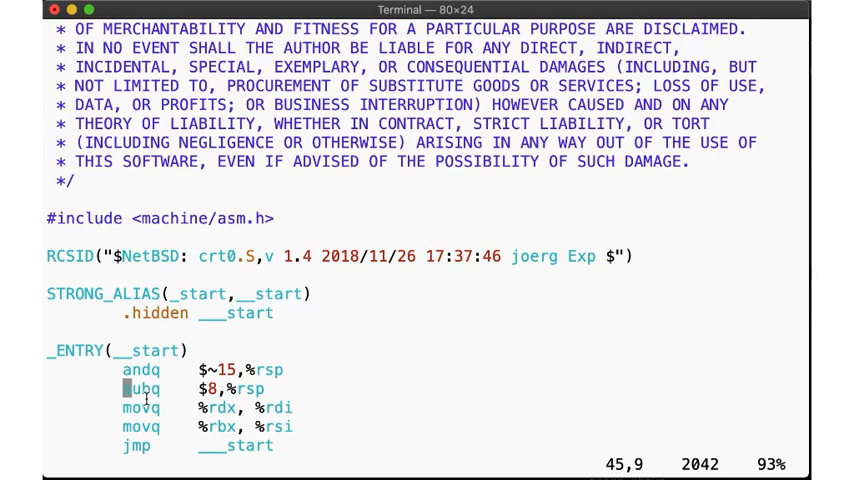
mouse_move(196, 446)
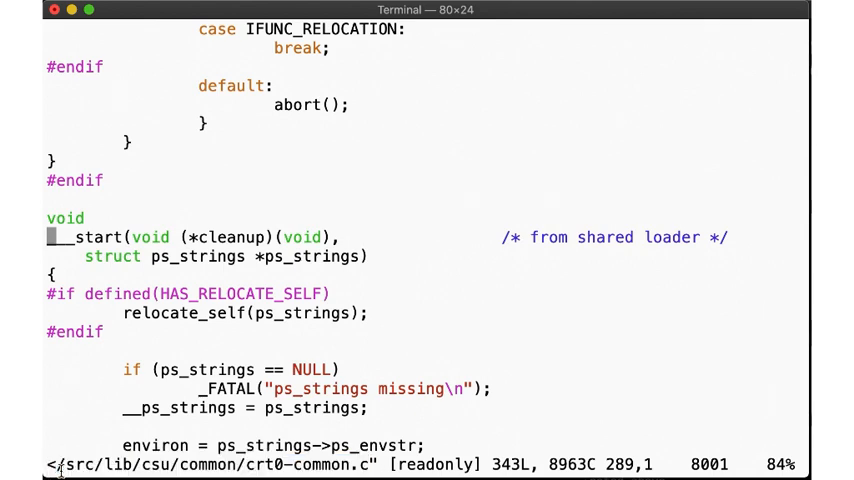
Read struct ps_strings in sys/exec.h, then return to the __progname code in crt0-common.c
scroll(down, 3)
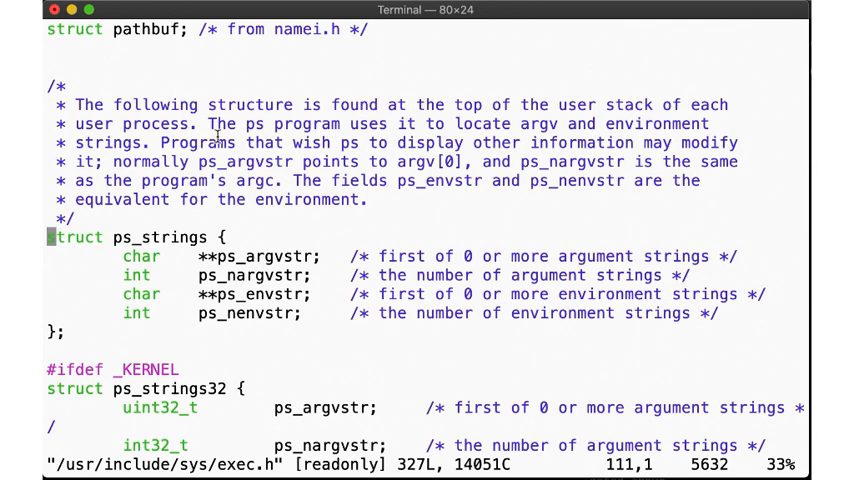
mouse_move(305, 138)
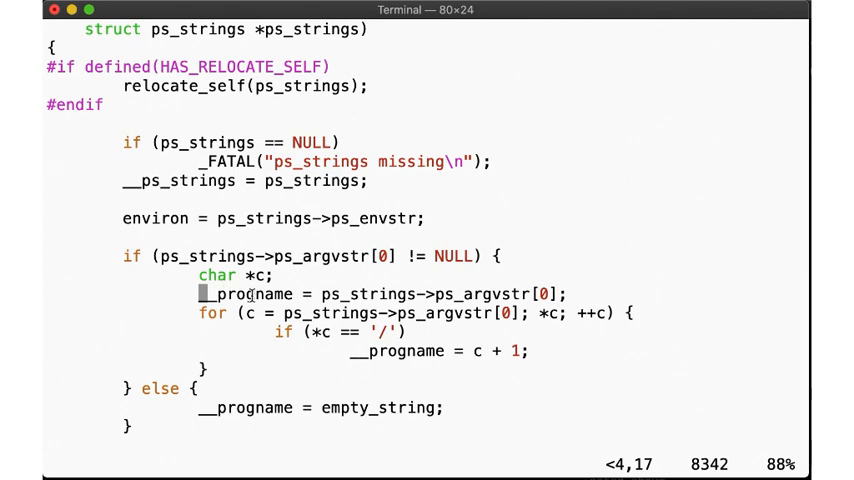
Read ___start's _libc_init and exit(main(...)) calls, then quit vim and clear the screen
scroll(down, 3)
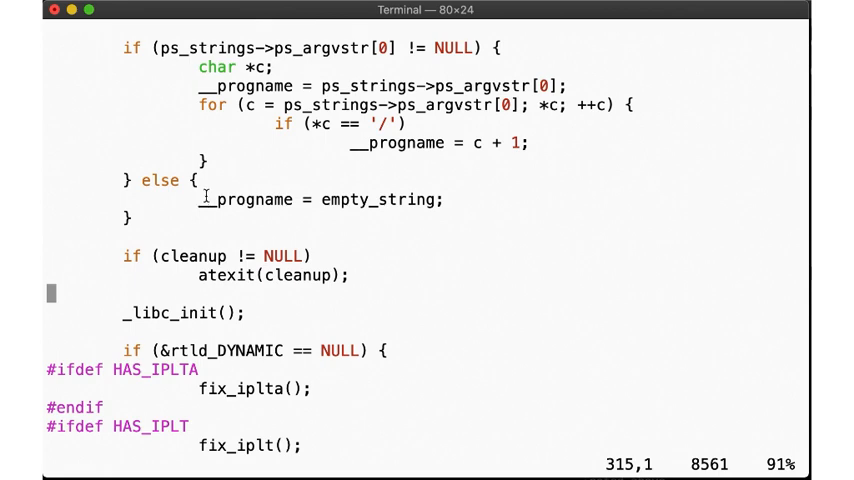
double_click(224, 276)
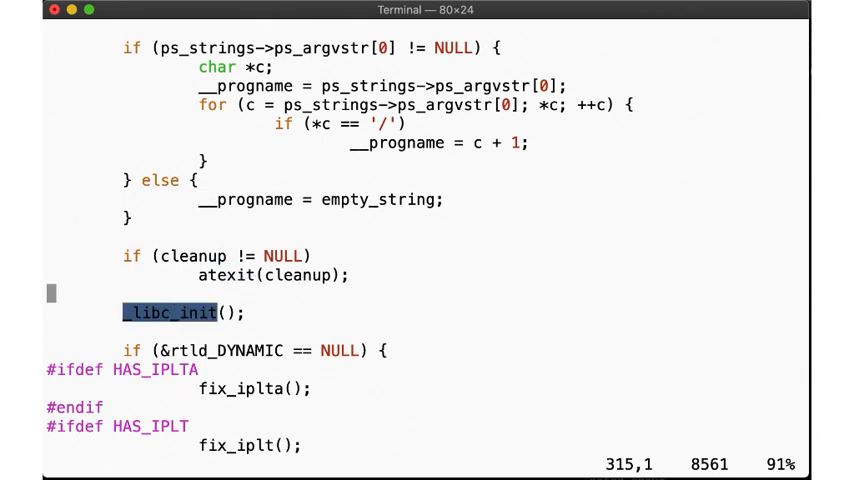
scroll(down, 3)
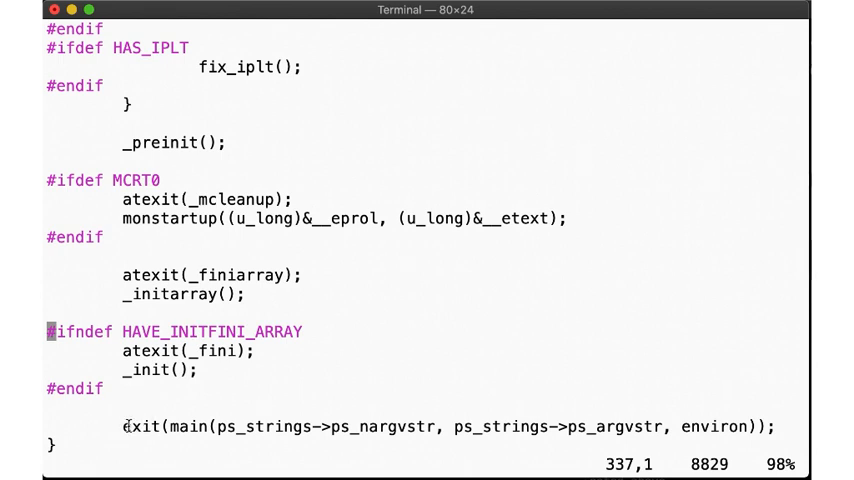
double_click(140, 427)
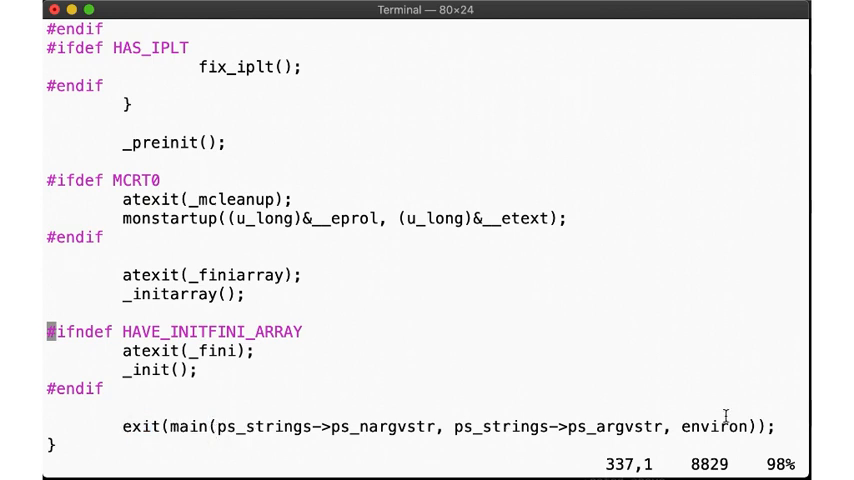
mouse_move(130, 435)
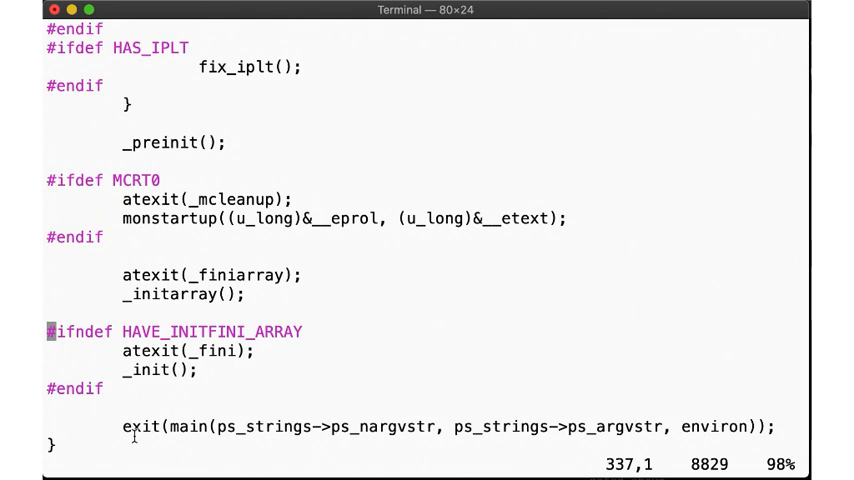
double_click(186, 427)
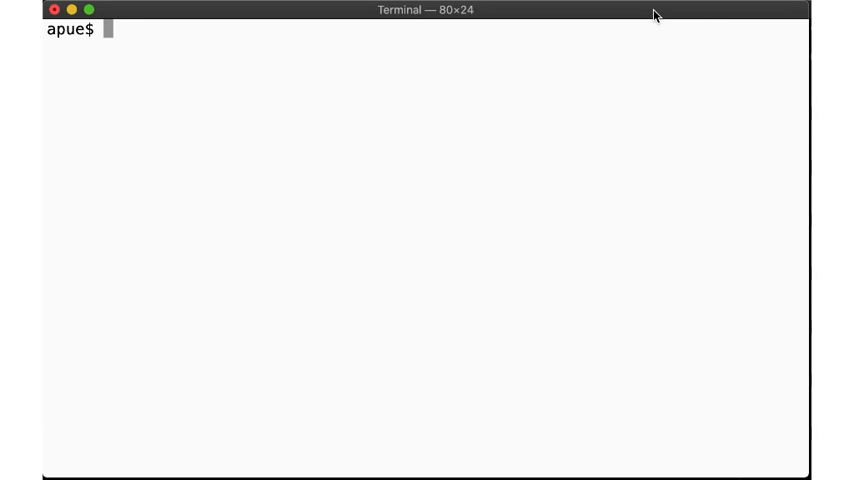
List entry2.c, compile it with cc -g -Wall -Wextra -std=c89, and run a.out
text(cat entry2.c)
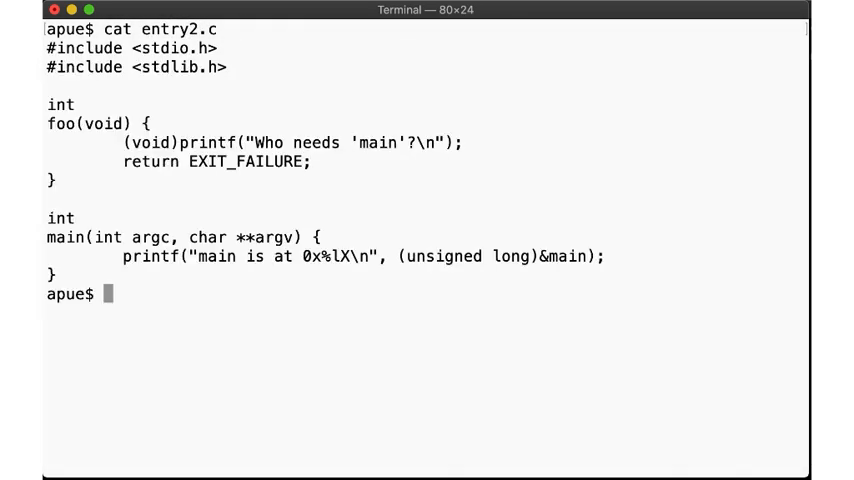
double_click(61, 123)
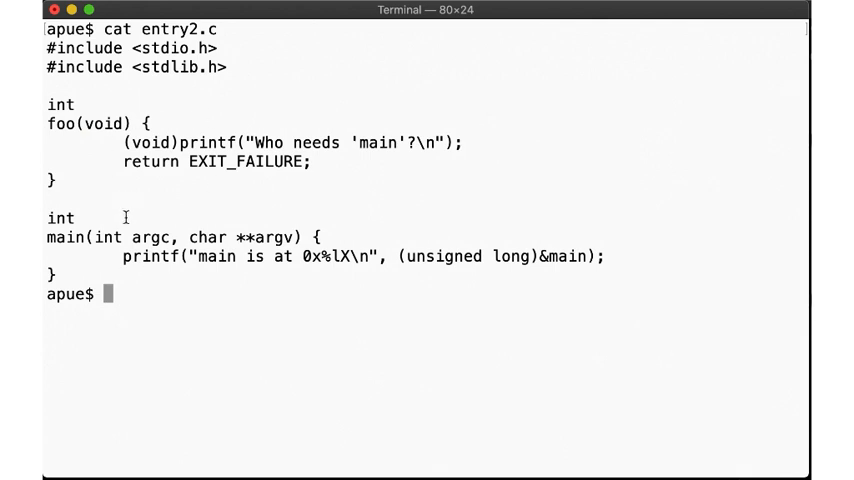
mouse_move(152, 163)
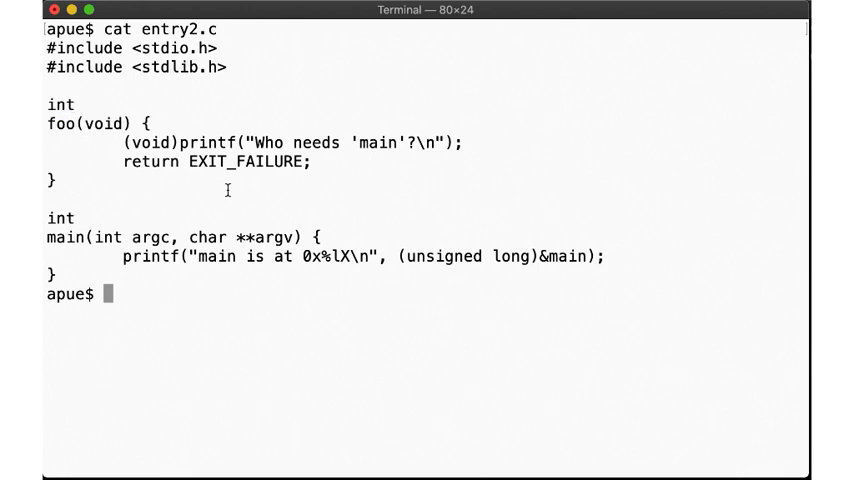
text(cc -g -Wall -We)
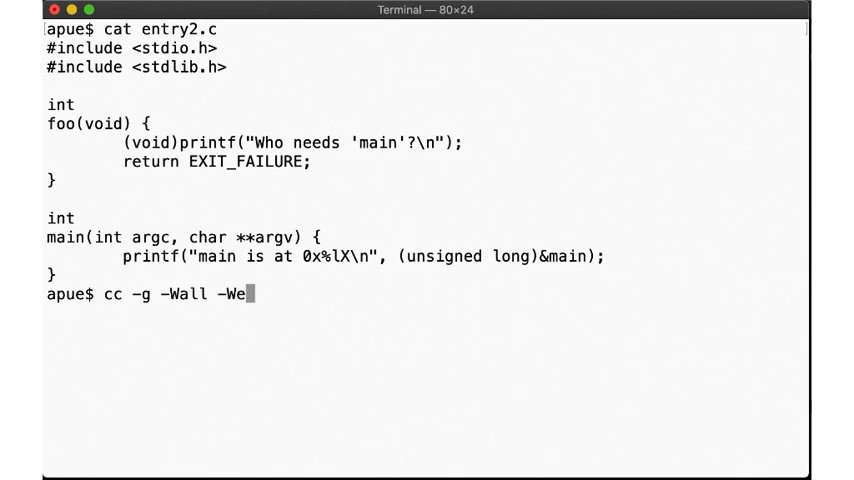
text(xtra -std=c)
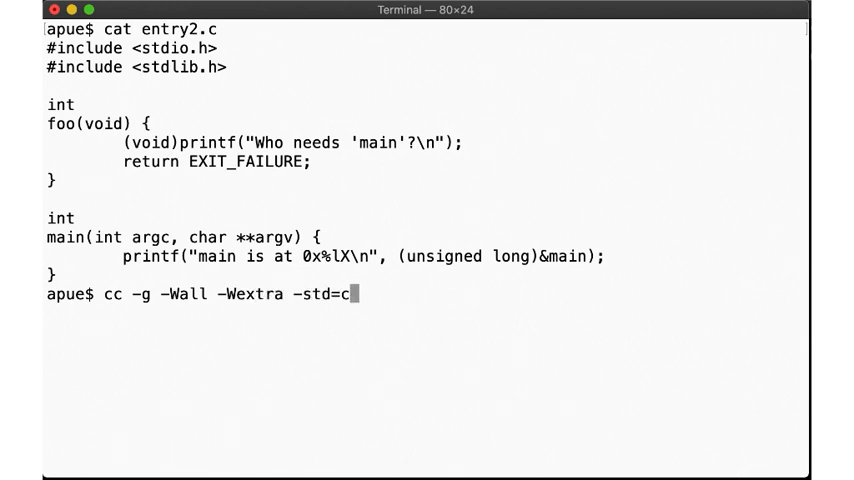
text(89 entry2.c)
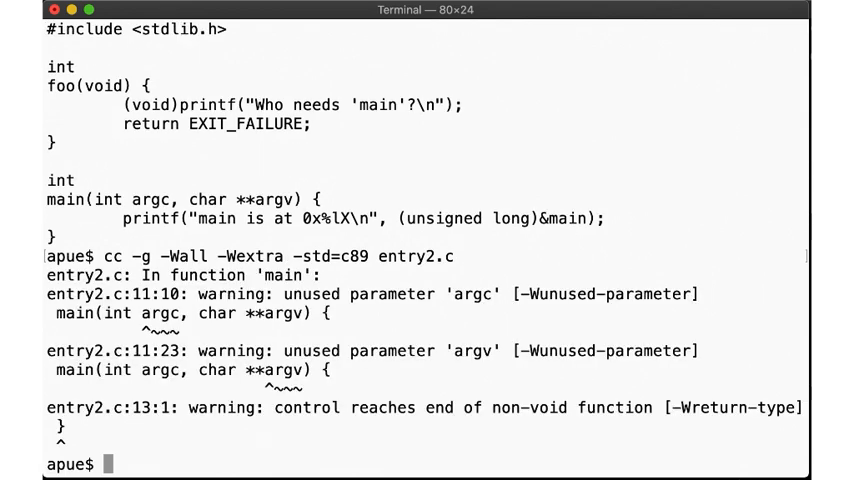
text(./a.out)
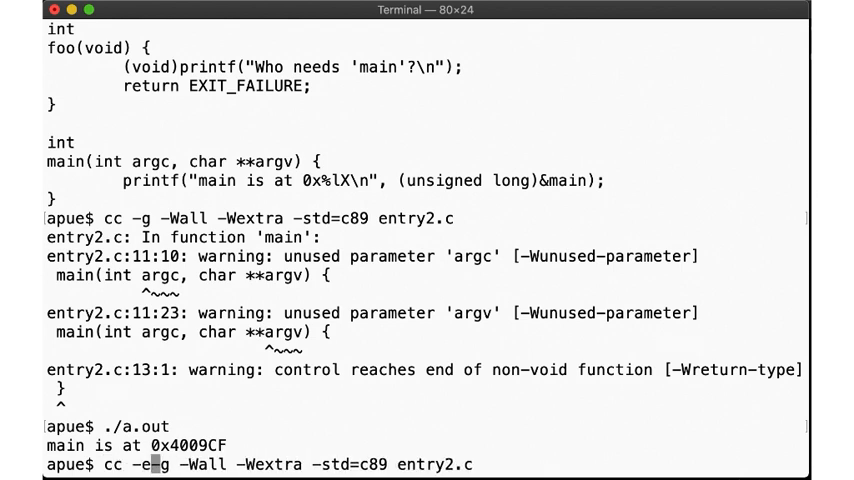
Rebuild with -e foo, run the segfaulting a.out, and load it in gdb
text(foo)
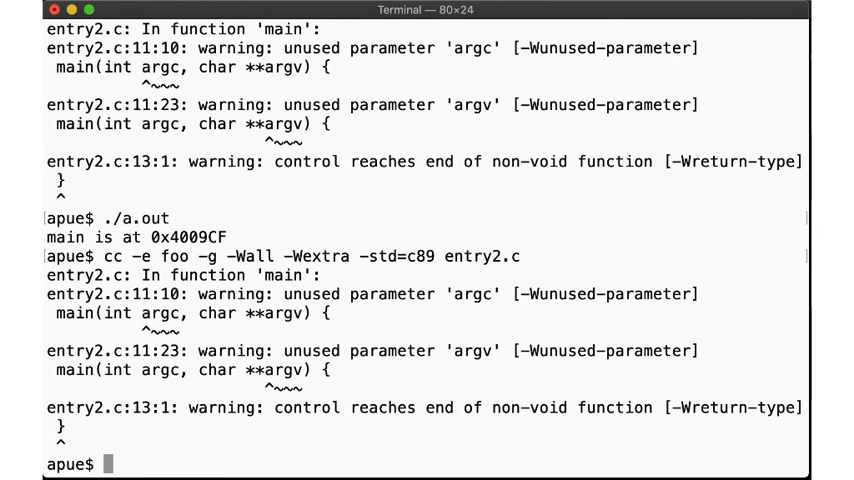
text(./a.out)
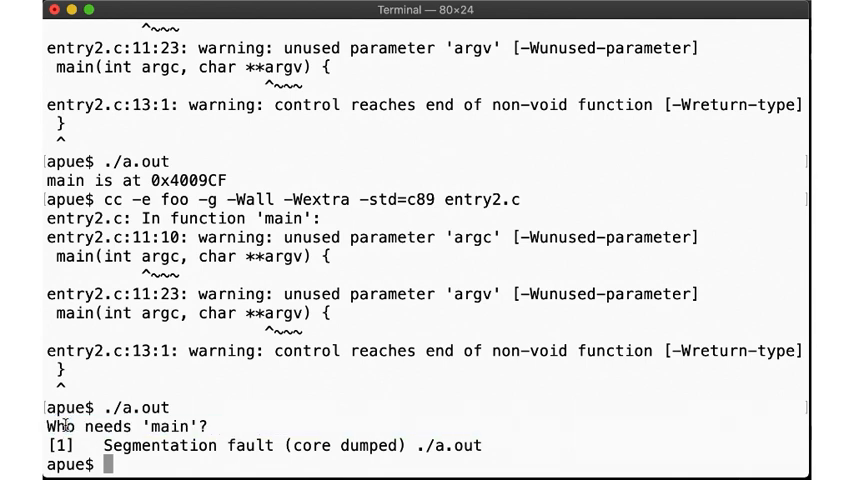
double_click(160, 445)
text(gdb ./a.out)
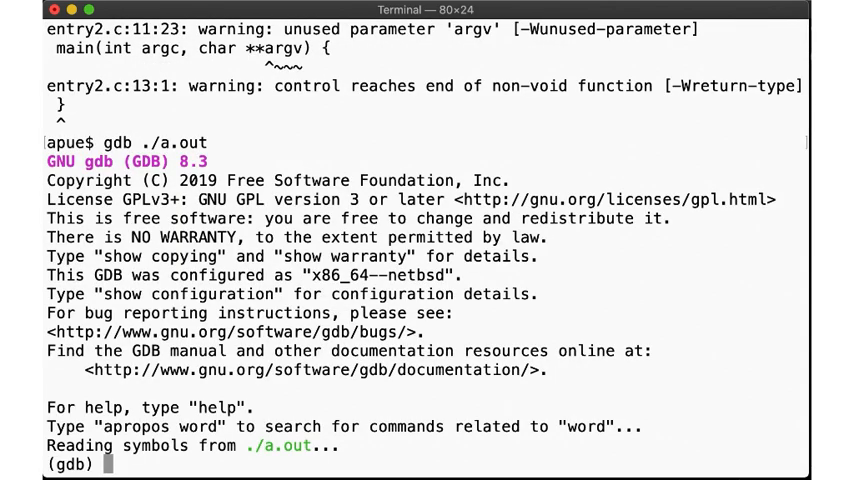
Break at *0x400600, run, and alternate i frame and s from ___start
text(break *0x)
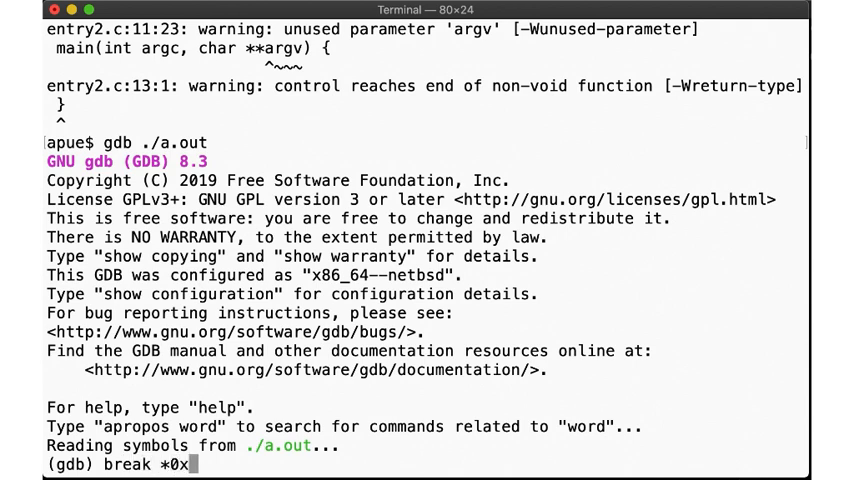
text(00600)
text(run)
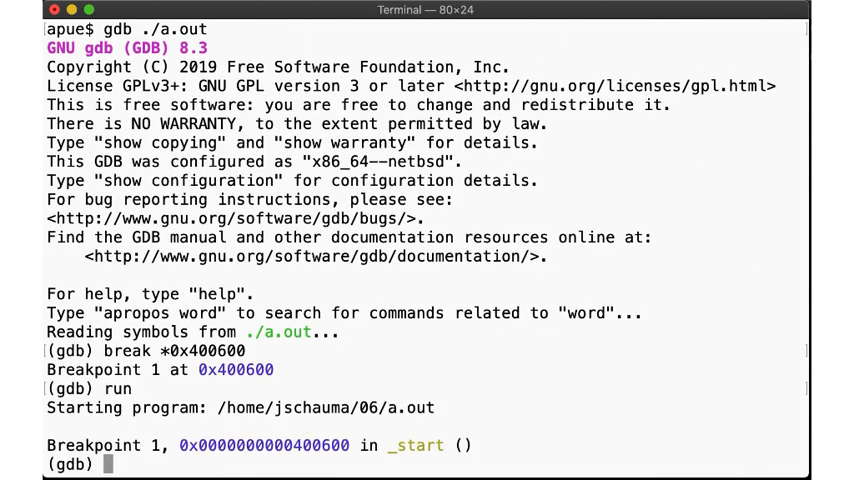
text(i frame)
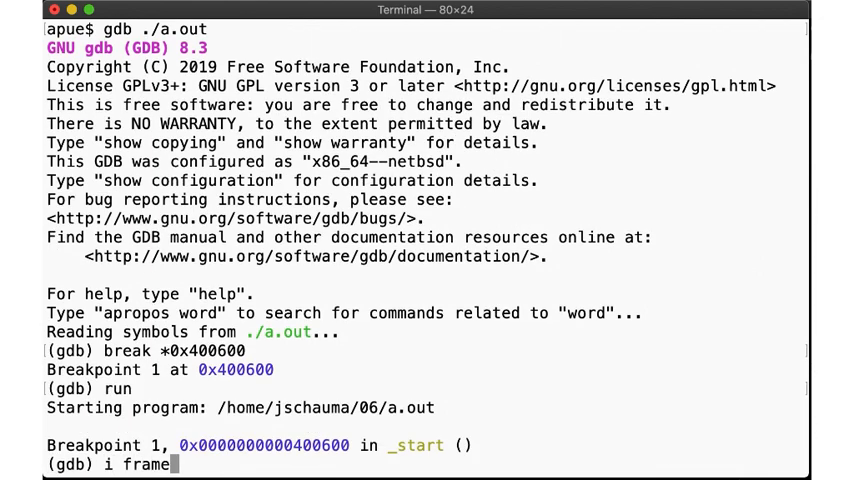
key(Return)
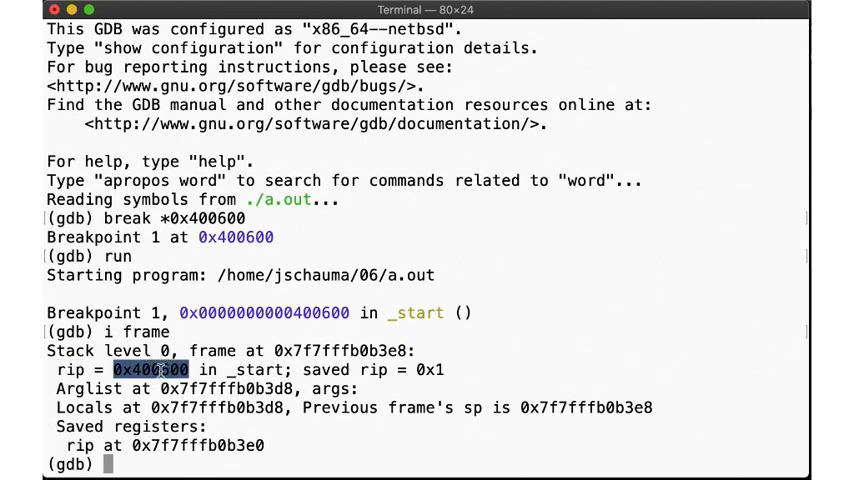
text(s)
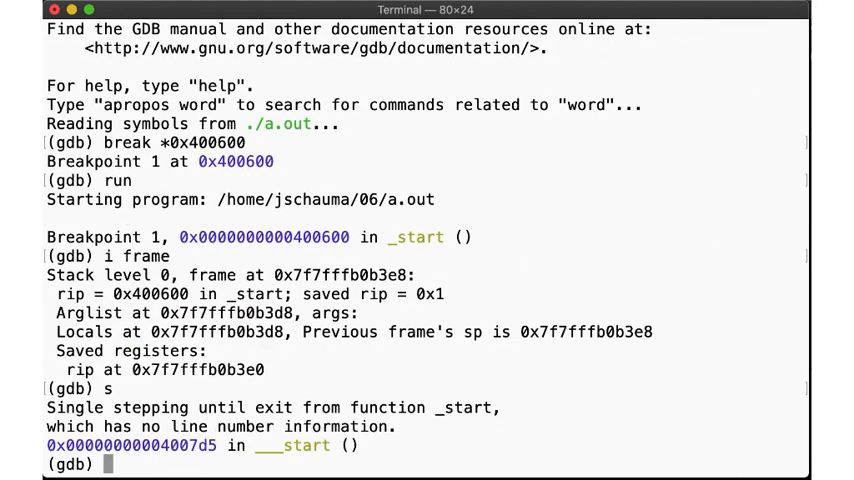
text(i frame)
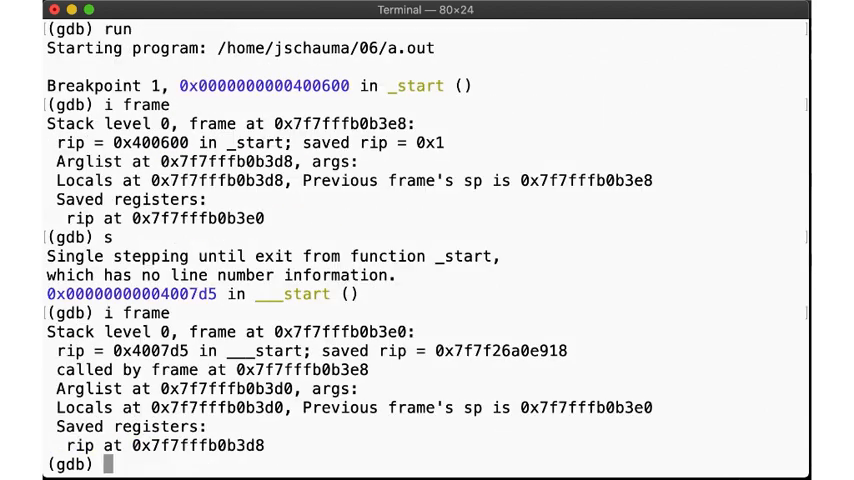
double_click(62, 351)
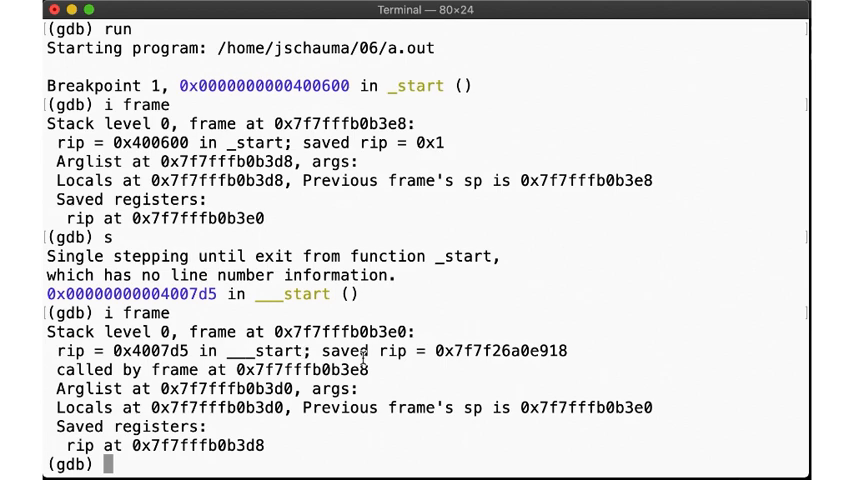
mouse_move(490, 353)
text(s)
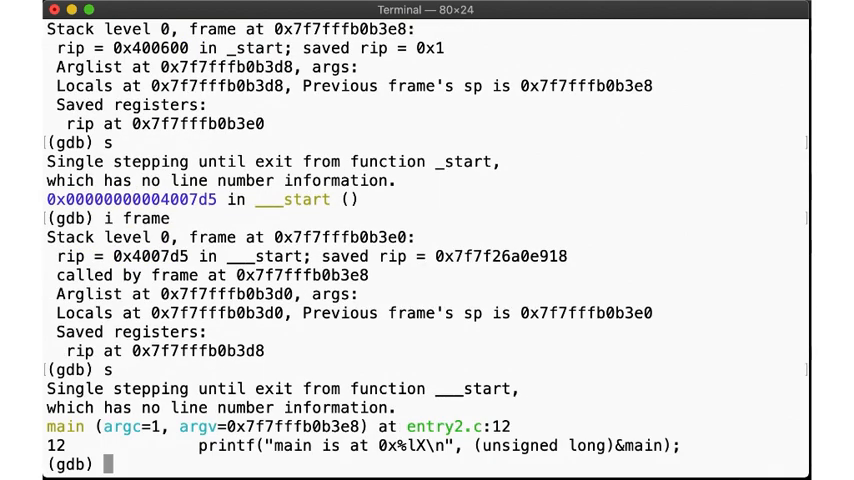
Inspect main's frame, step back into ___start until exit code 024, and quit gdb
text(i frame)
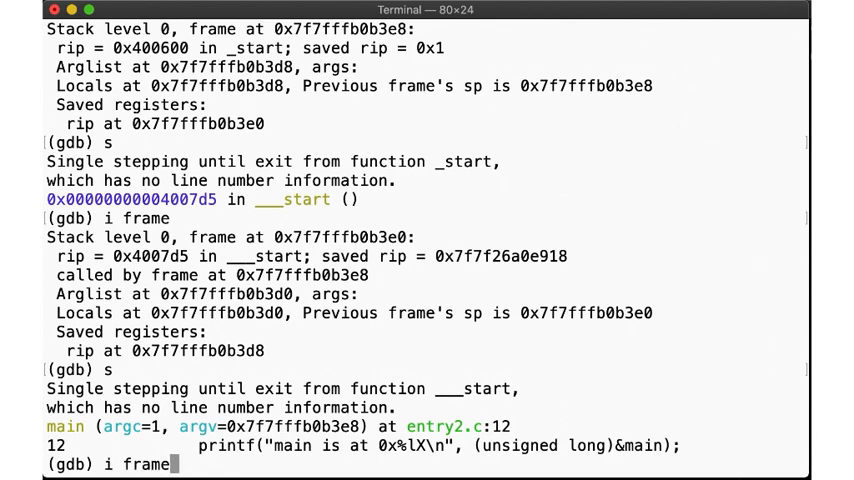
key(Return)
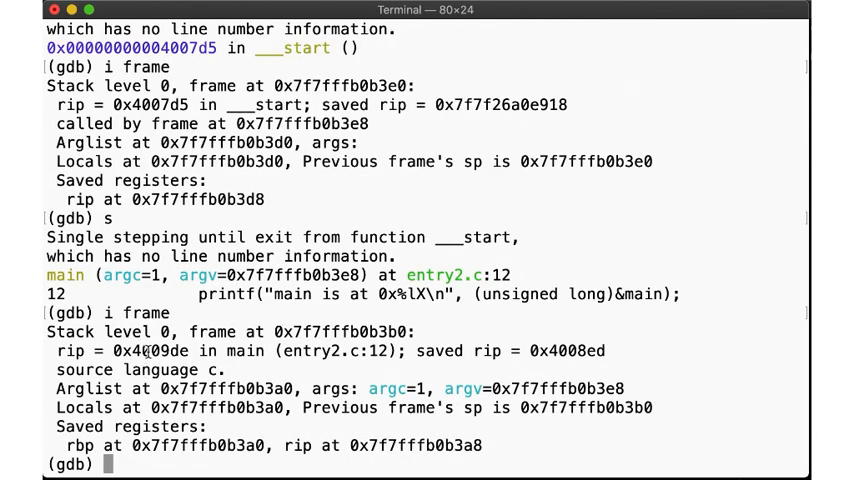
double_click(148, 351)
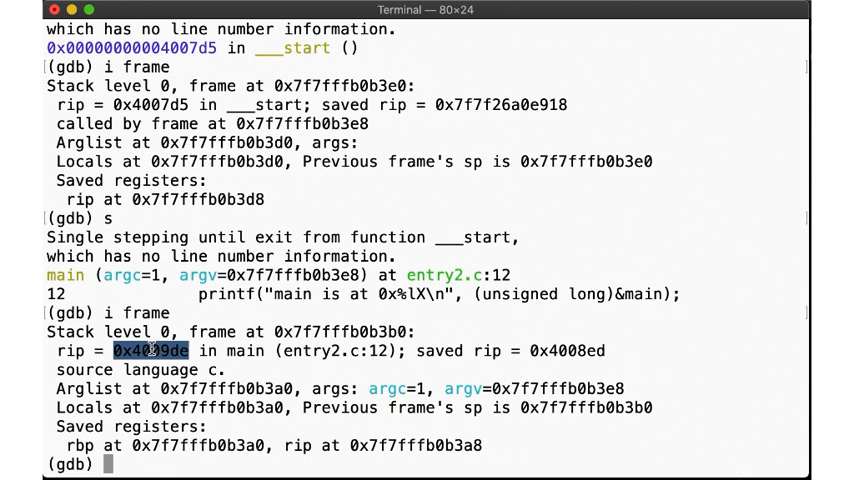
mouse_move(213, 342)
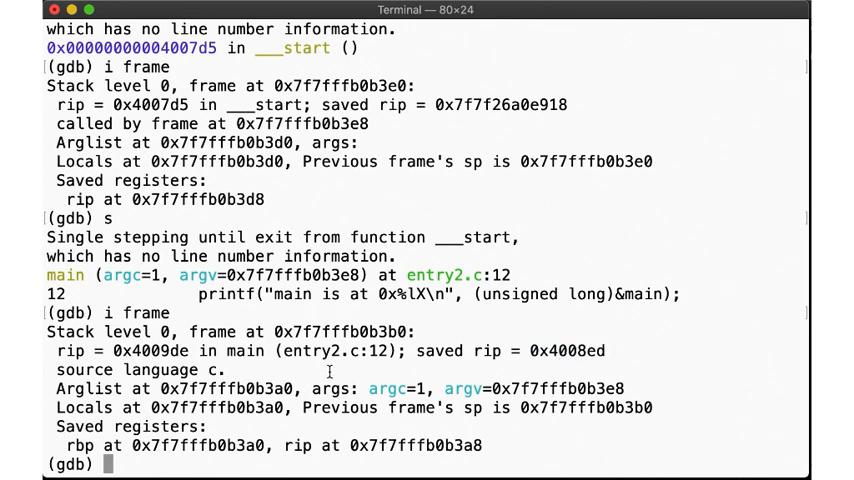
text(s)
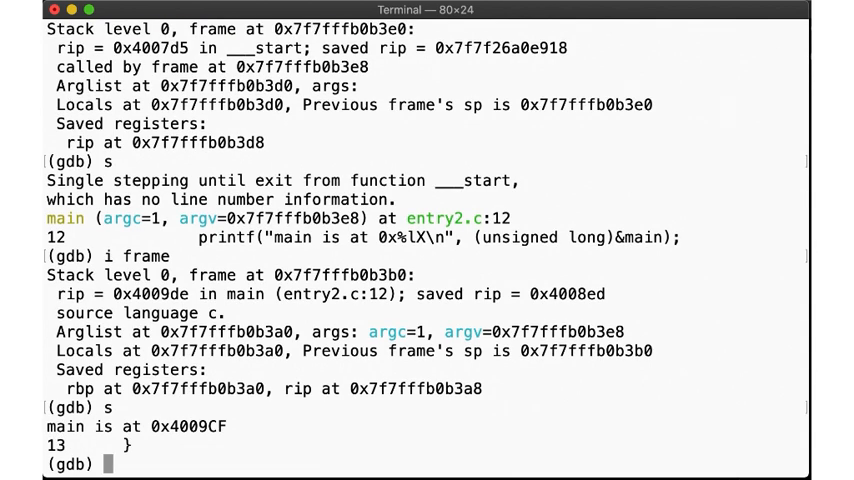
key(Return)
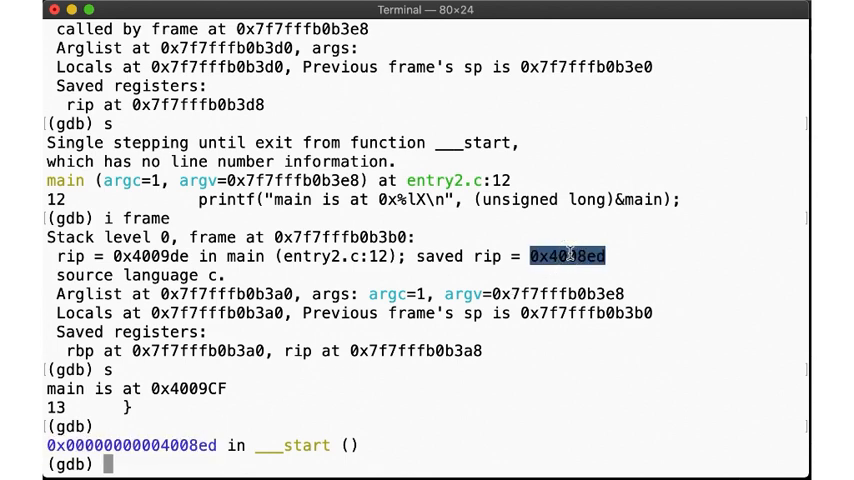
mouse_move(570, 256)
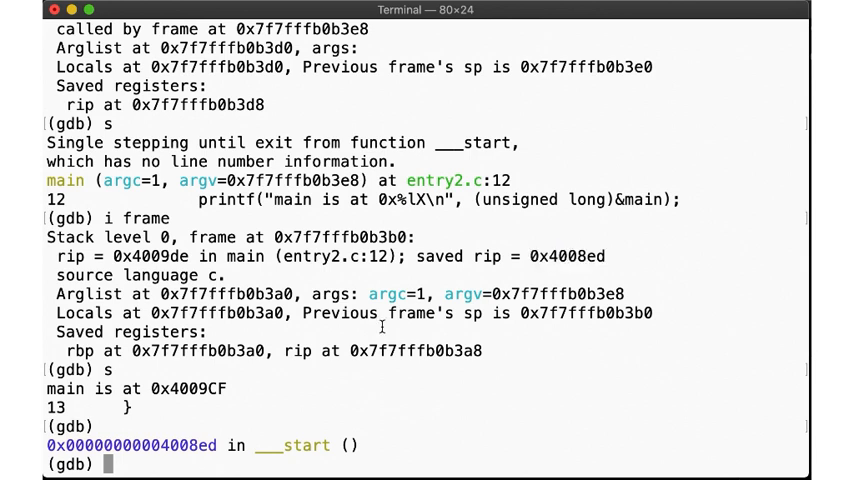
text(s)
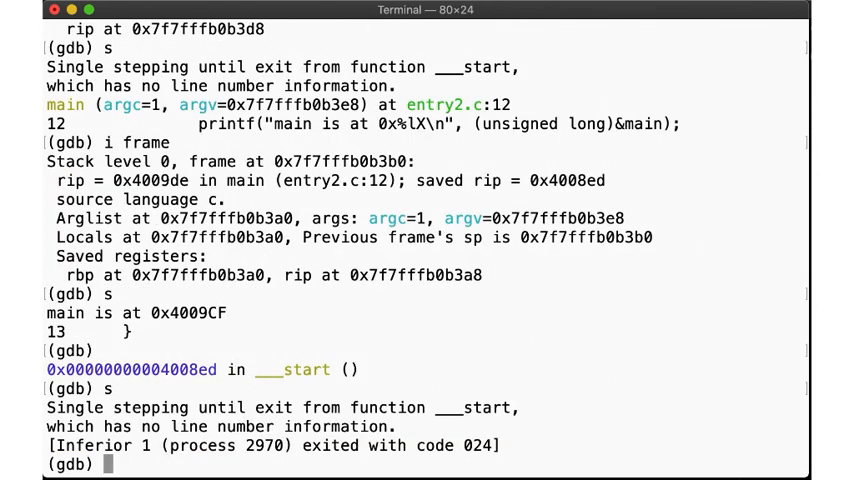
text(quit)
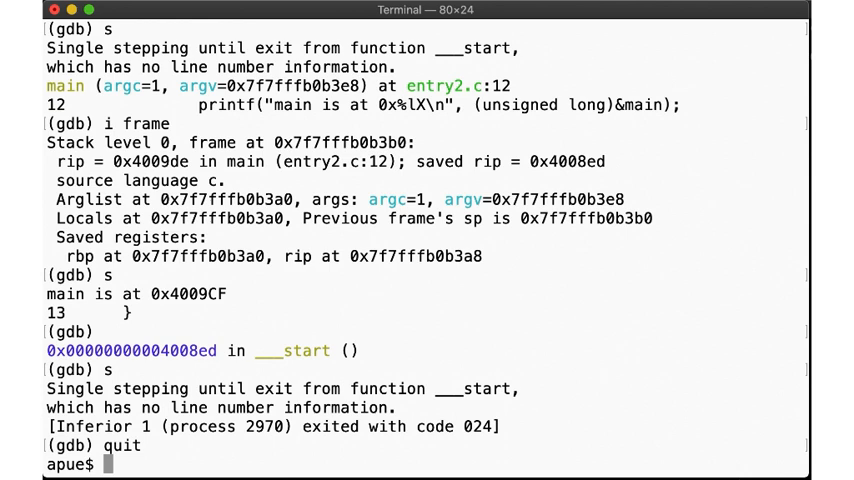
Clear the screen, find entry point 0x4009ba with readelf -h, and start gdb
text(clear)
text(cc -e foo -g -Wall -Wextra -std=c89 entry2.c)
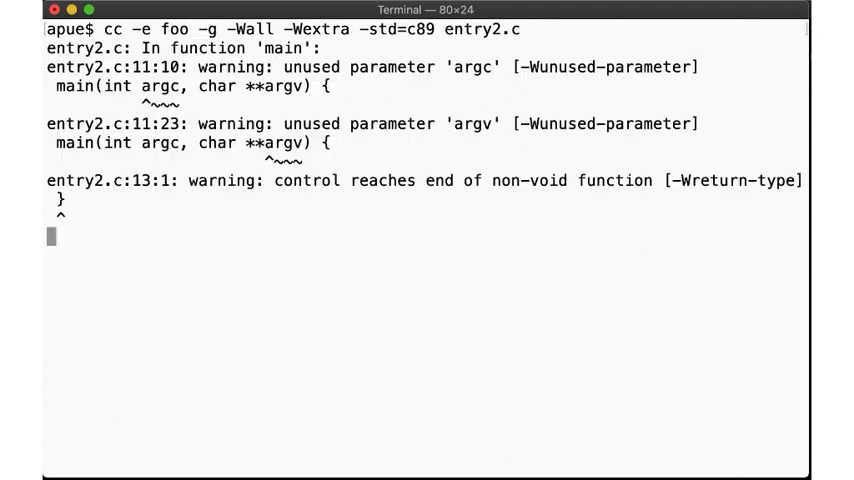
text(readelf)
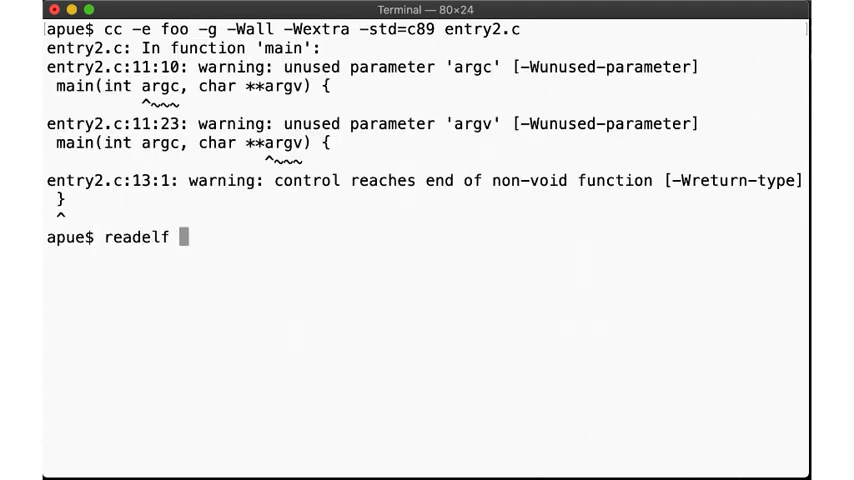
text(-h a.out | grep ntry)
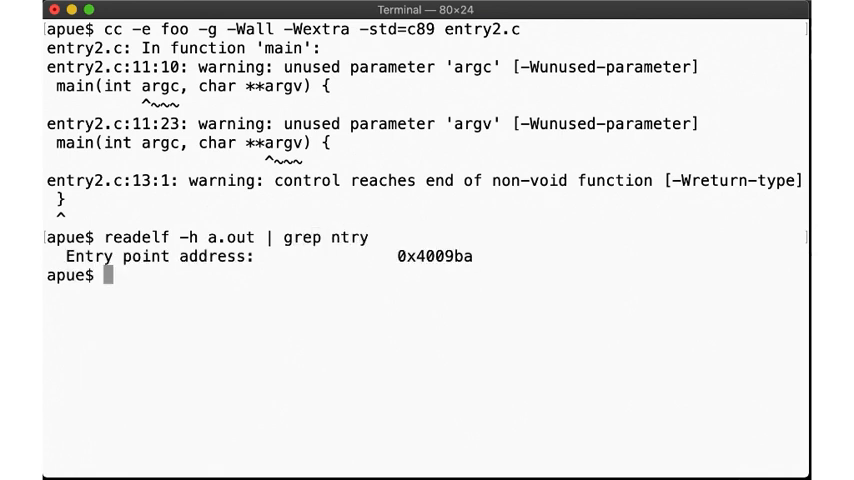
double_click(433, 256)
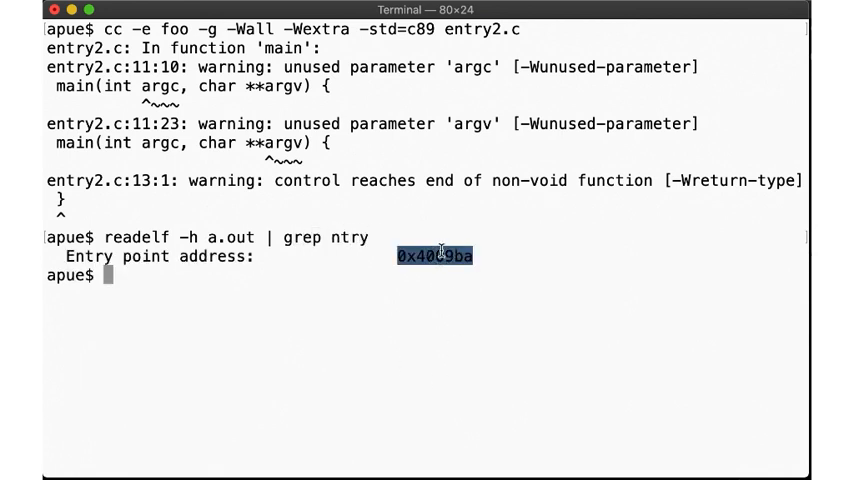
text(gdb ./a.out)
text(break)
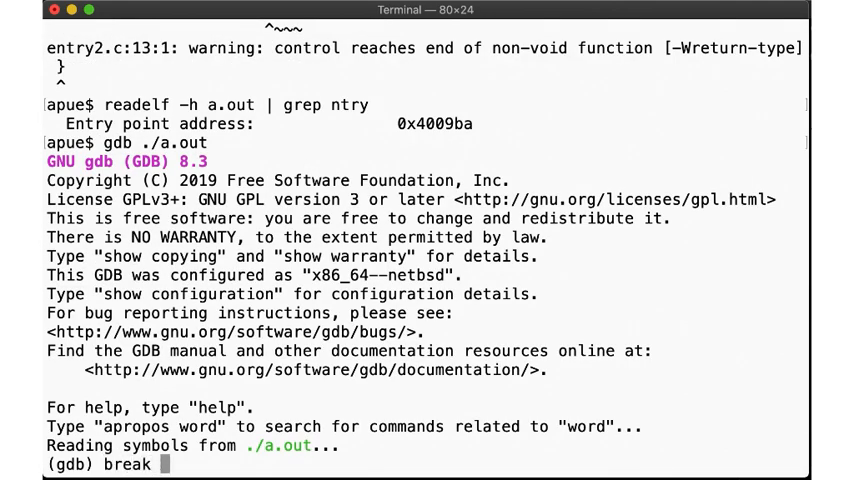
Break at foo's entry *0x4009ba, step into foo, and inspect the frame
text(*0x4009ba)
text(i frame)
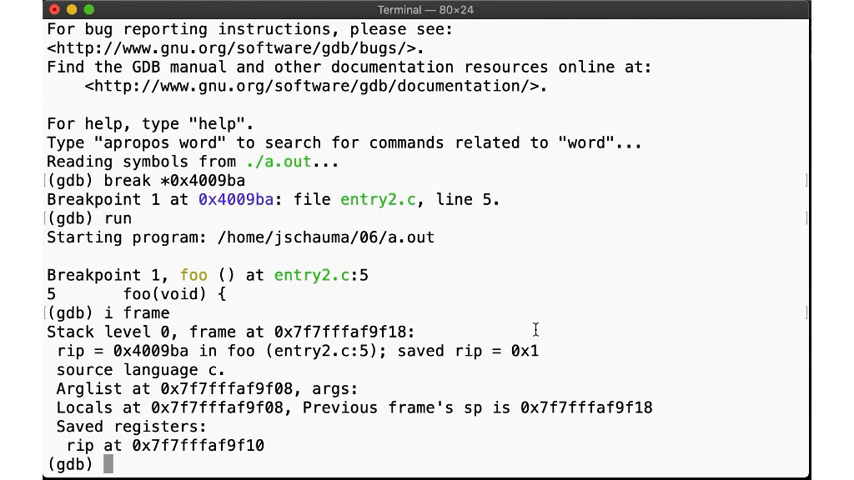
text(s)
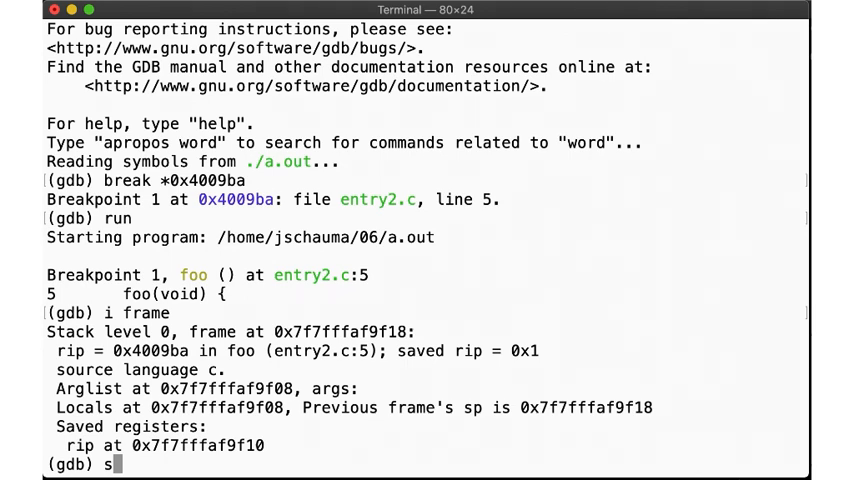
key(Return)
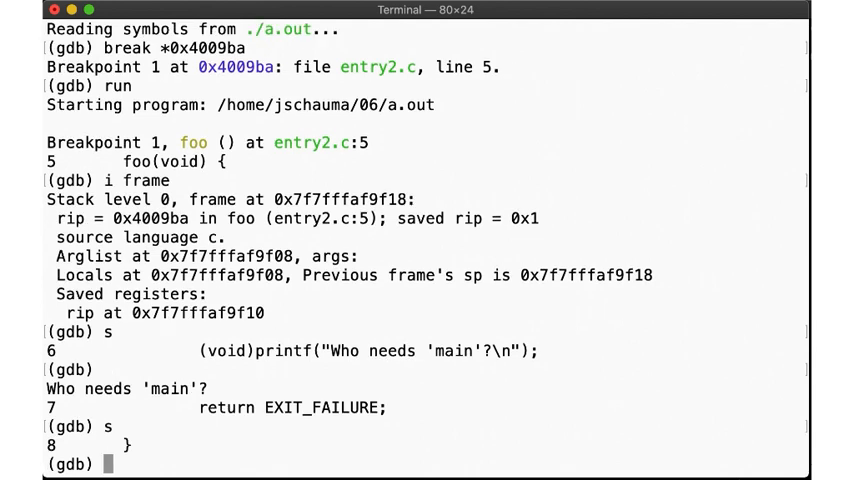
text(i frame)
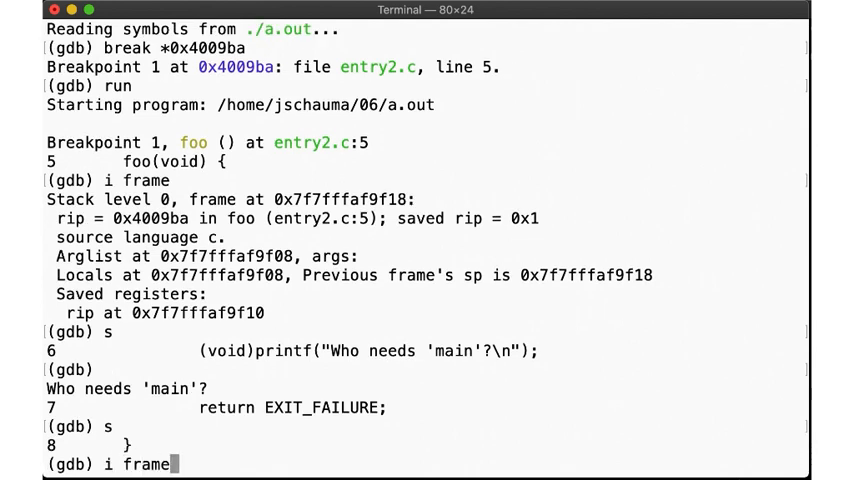
key(Return)
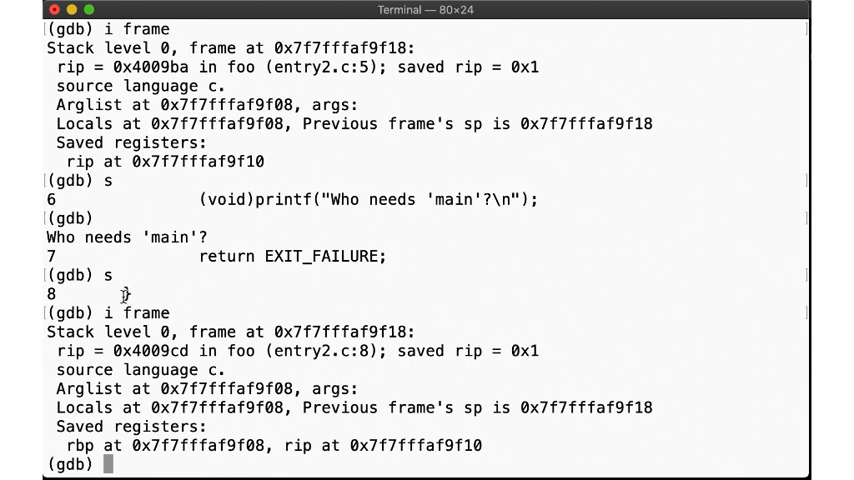
Step past foo's end into the SIGSEGV at 0x1, then quit gdb confirming y
text(s)
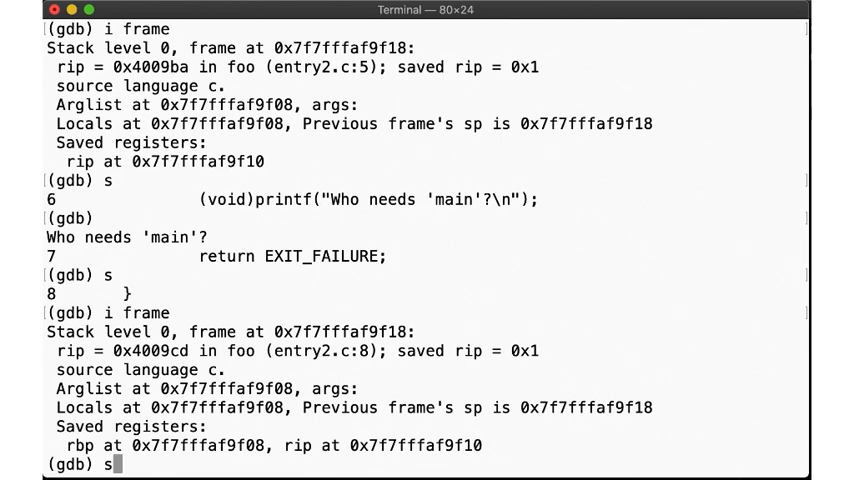
key(Return)
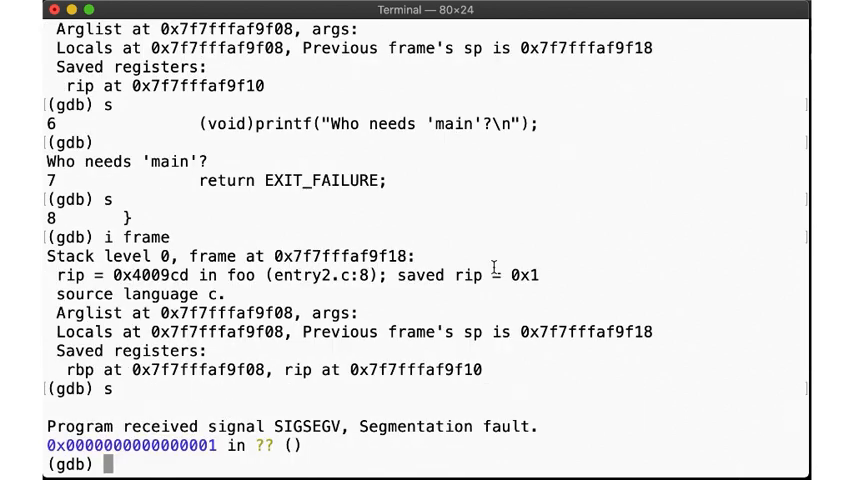
mouse_move(265, 460)
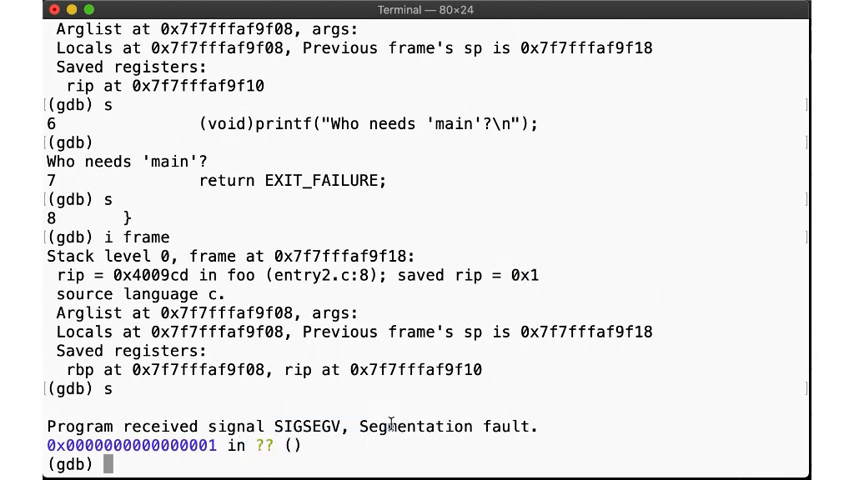
text(quit)
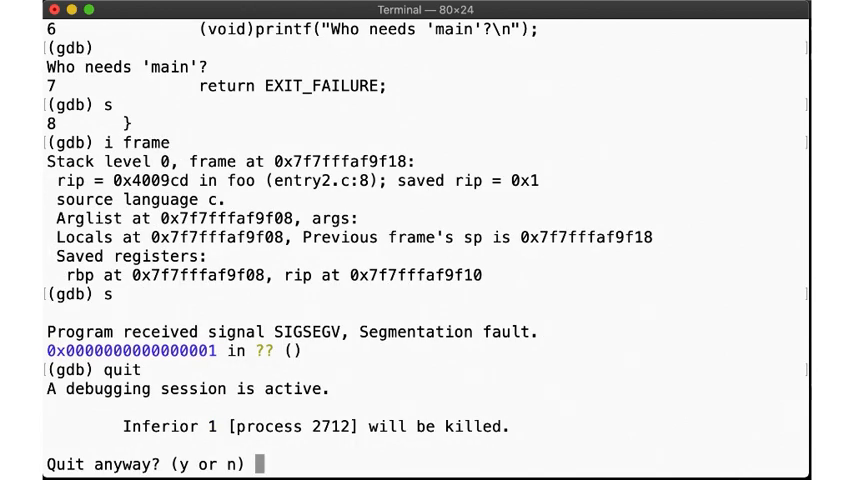
text(y)
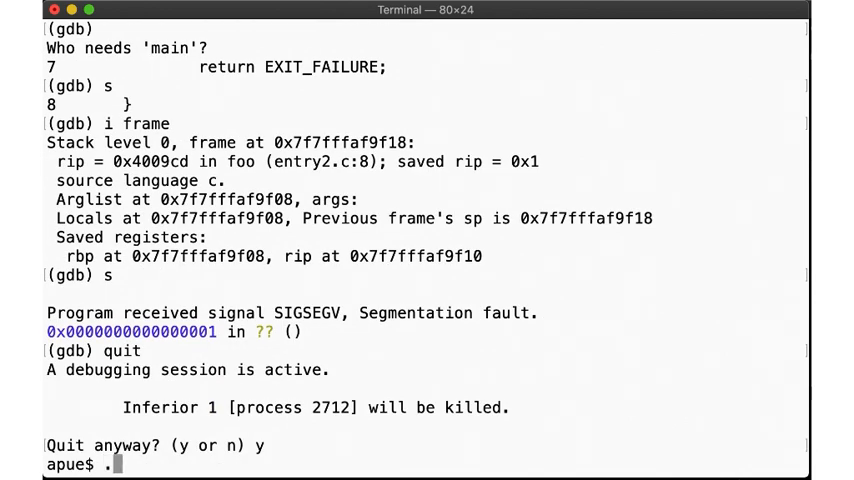
Run a.out, list entry3.c, and build it with cc -e bar -g entry3.c
text(./a.out)
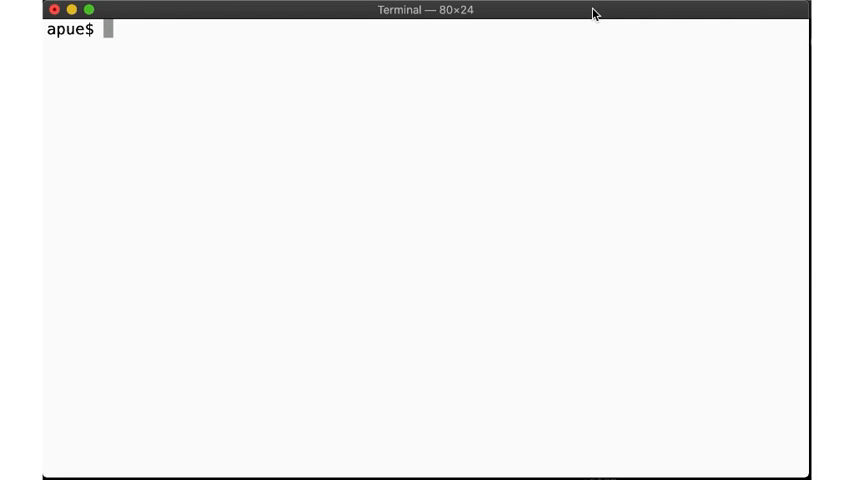
text(cat entry3.c)
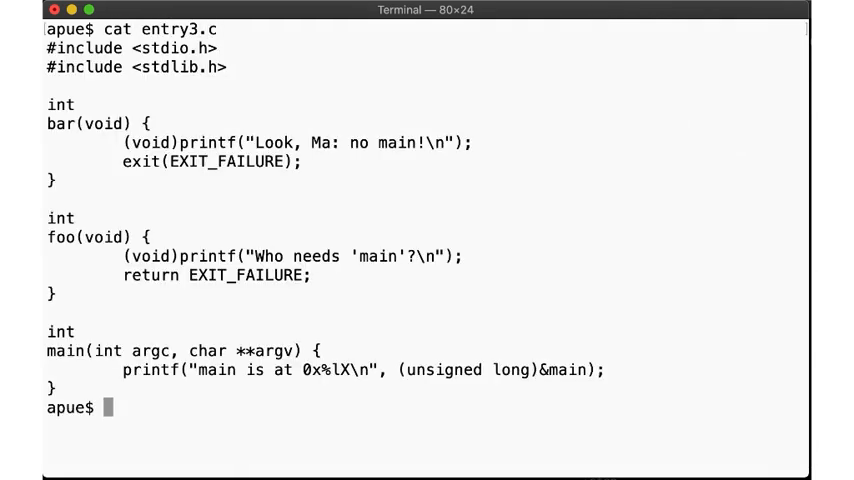
double_click(57, 123)
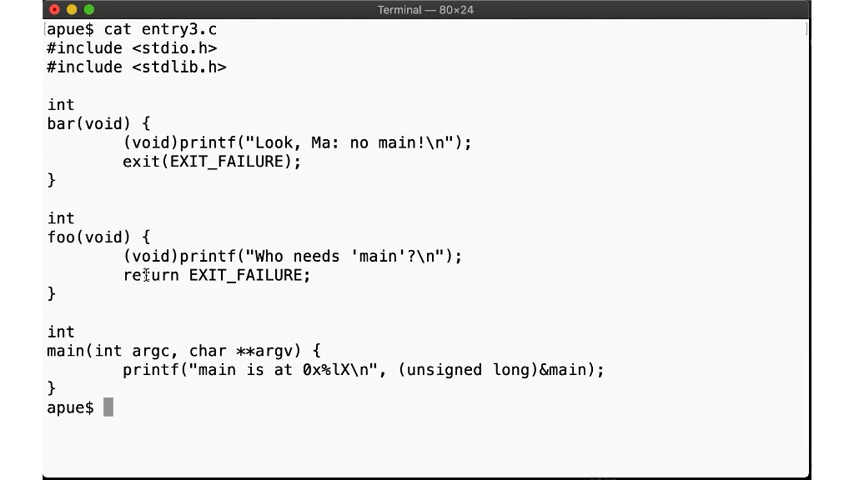
text(cc -e bar)
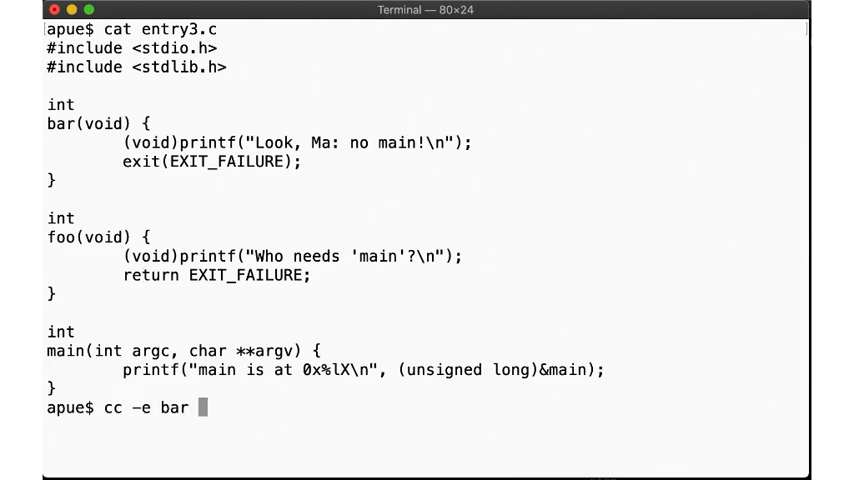
text(-g entry3.c)
text(echo $?)
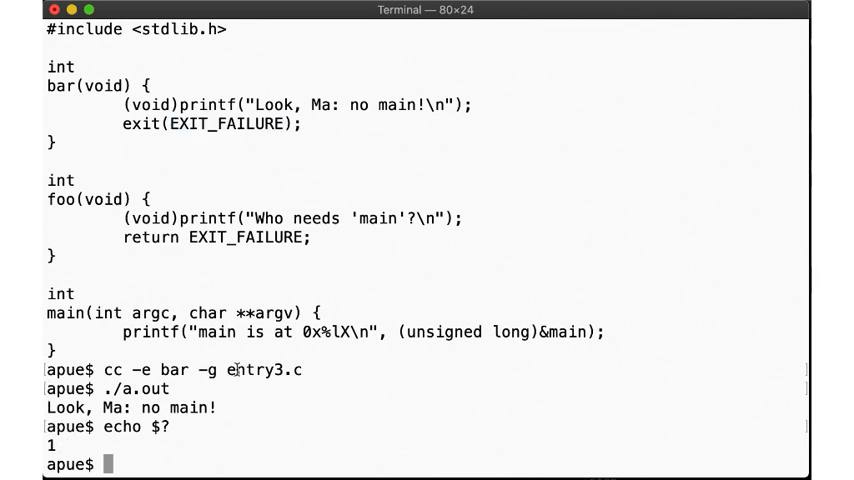
Check the entry point with readelf, set breakpoints at *0x4009ba and exit, and inspect bar's frame
text(readelf -h a.out | grep ntry)
text(gdb ./a.out)
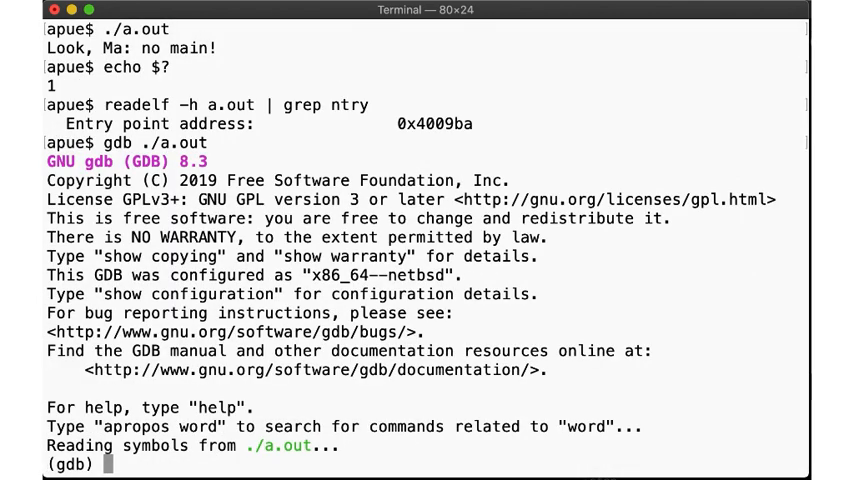
text(break *0x4009ba)
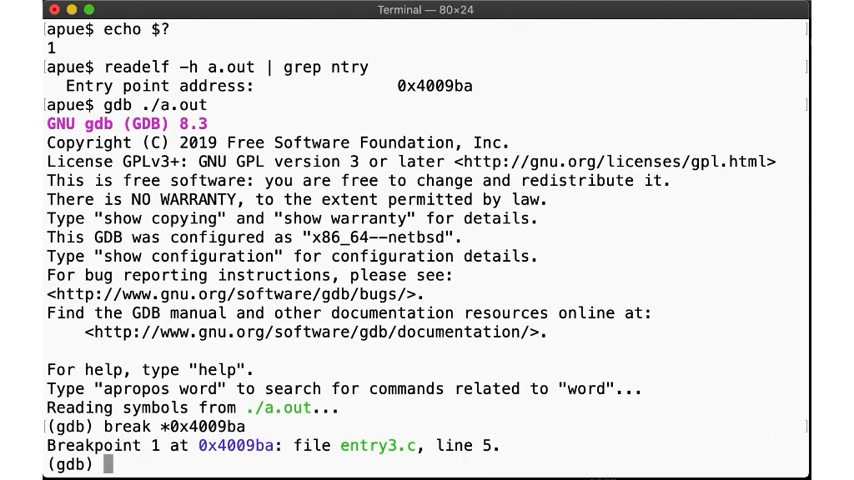
text(break exit)
text(i fra)
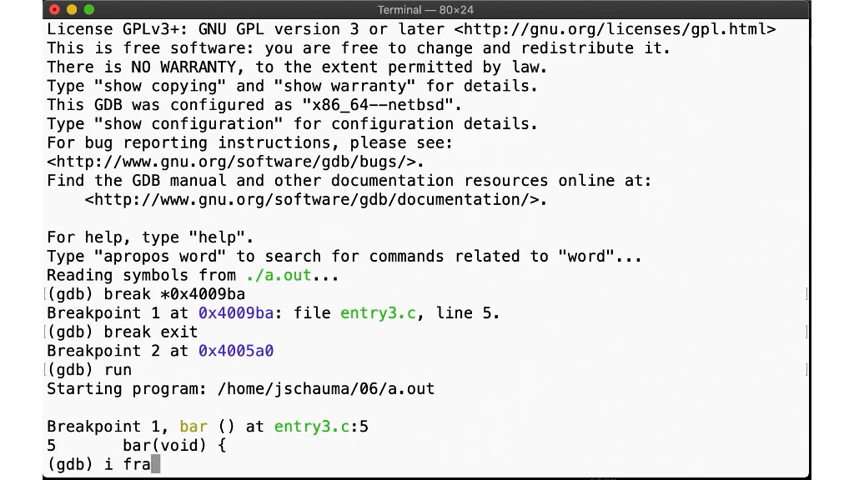
key(Return)
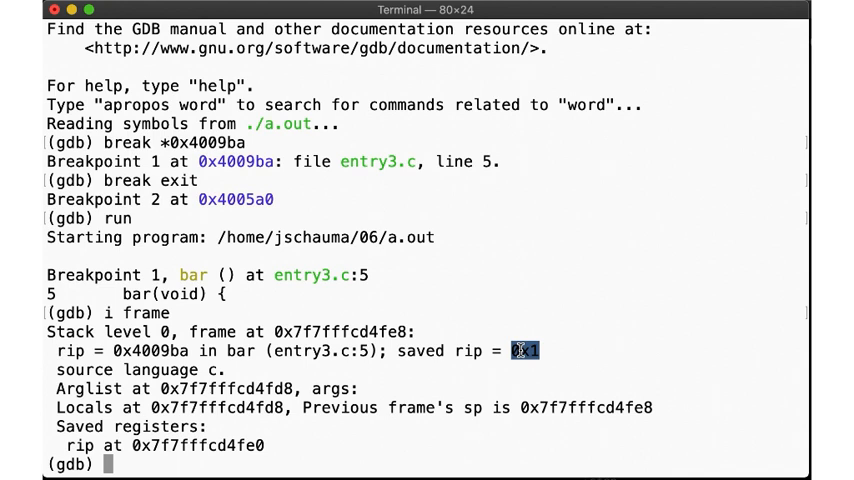
Step into exit, inspect its frame, and quit gdb after exit code 01
text(s)
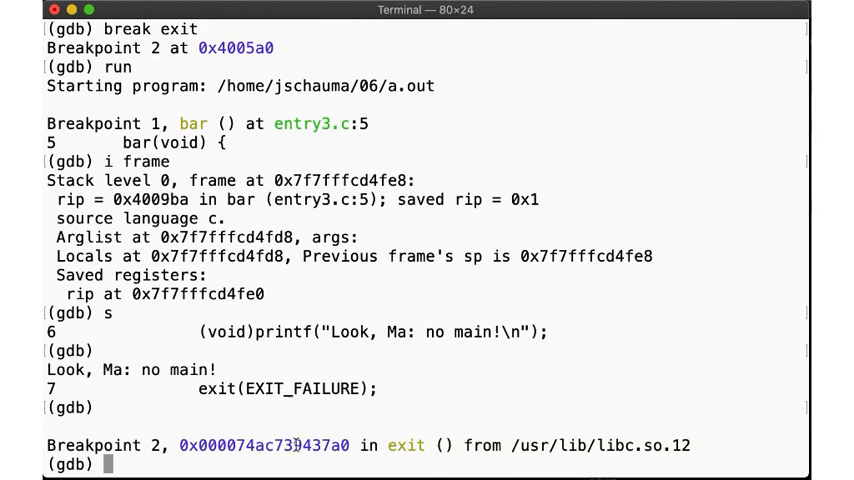
text(i fra)
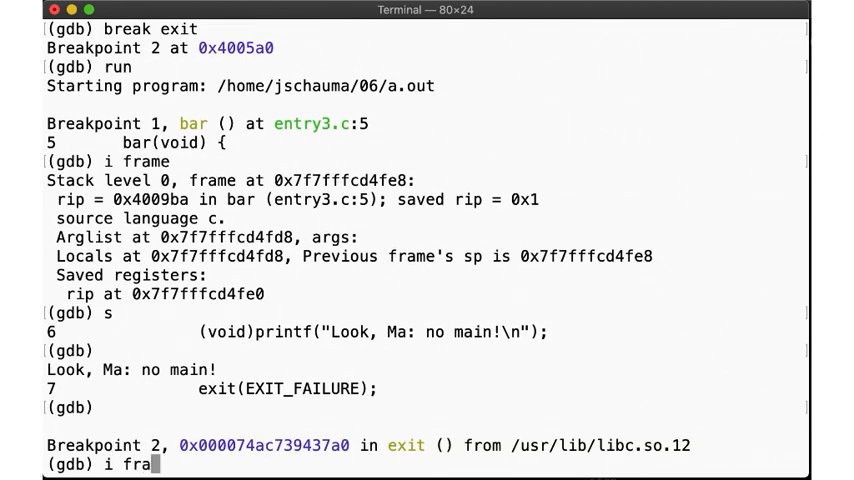
key(Return)
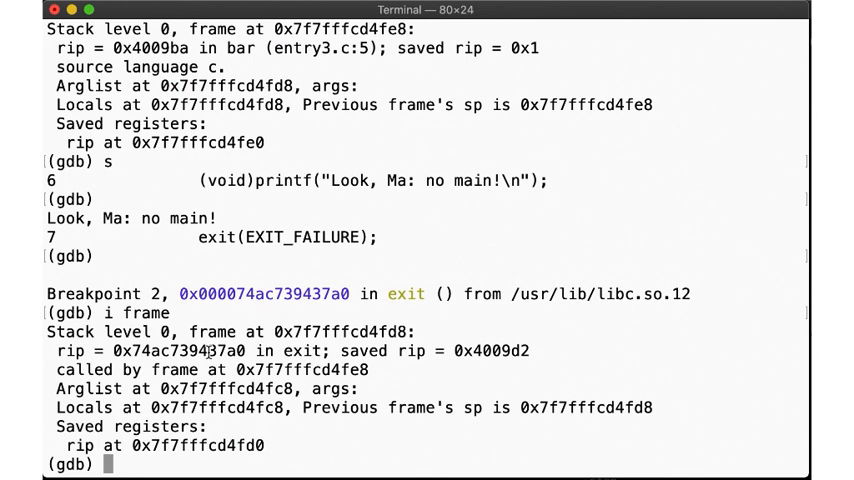
double_click(265, 293)
text(s)
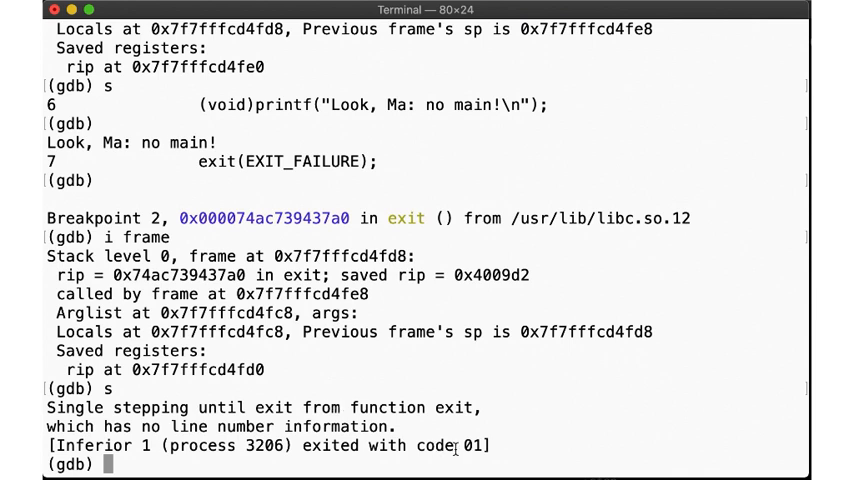
text(quit)
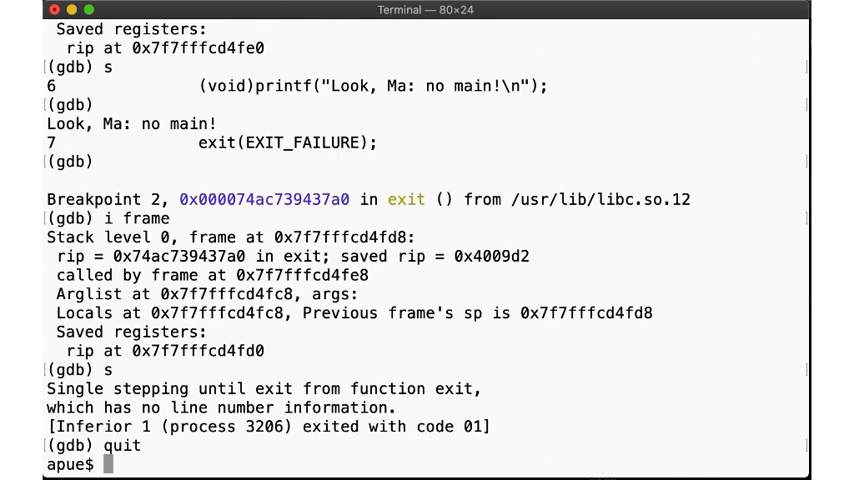